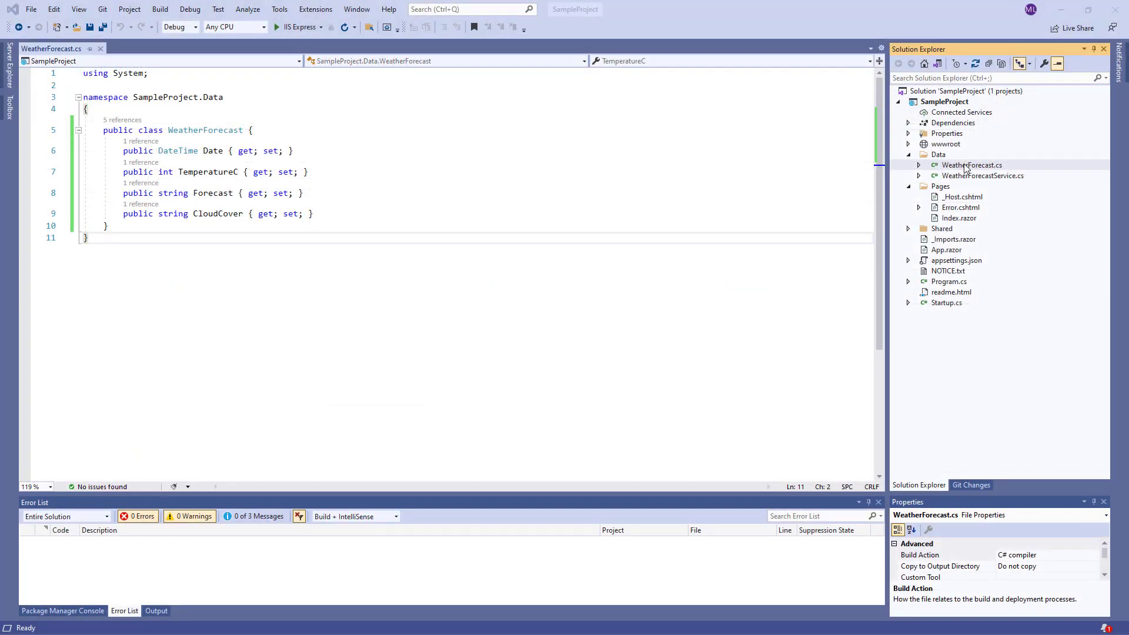
Open WeatherForecast.cs, WeatherForecastService.cs, and then Pages/Index.razor from Solution Explorer
{"action": "left_click", "coordinate": [971, 165]}
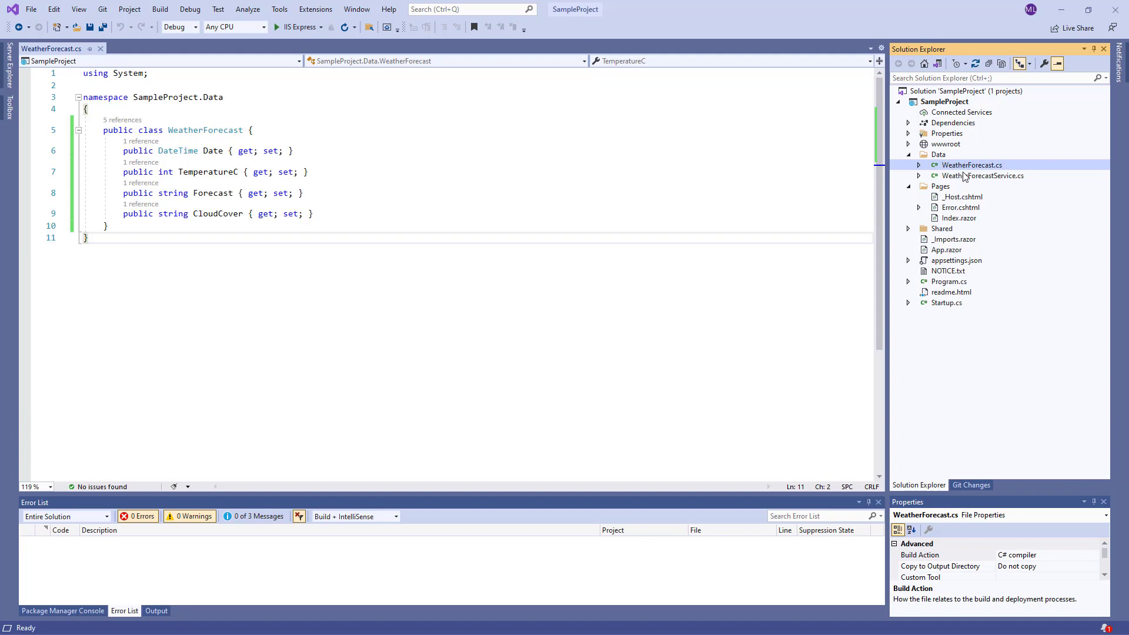
{"action": "double_click", "coordinate": [982, 176]}
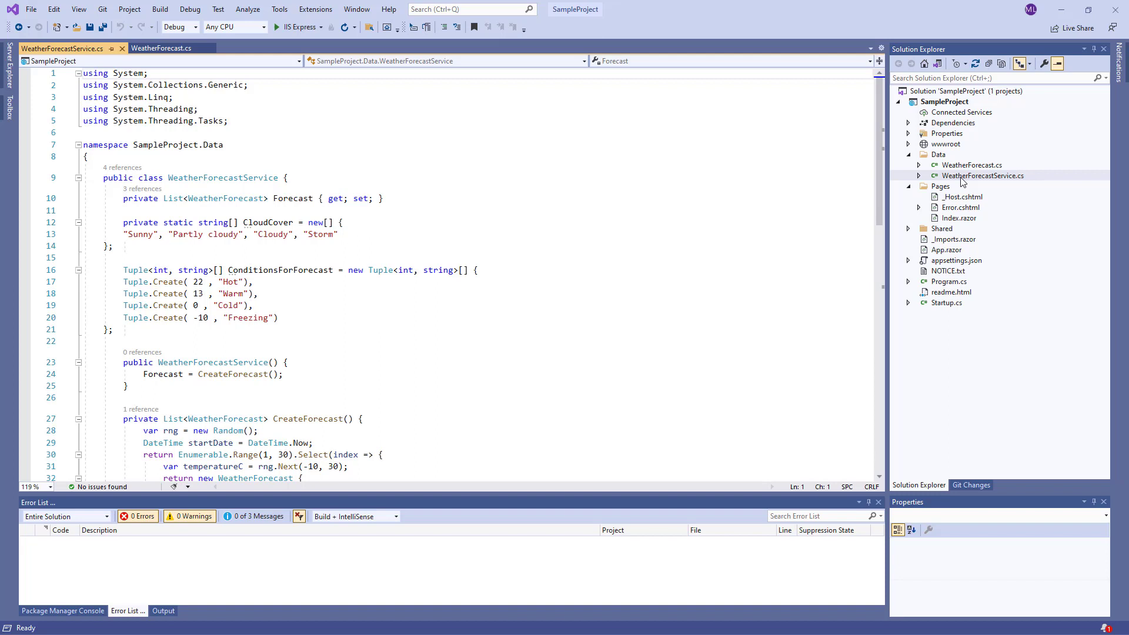
{"action": "left_click", "coordinate": [959, 217]}
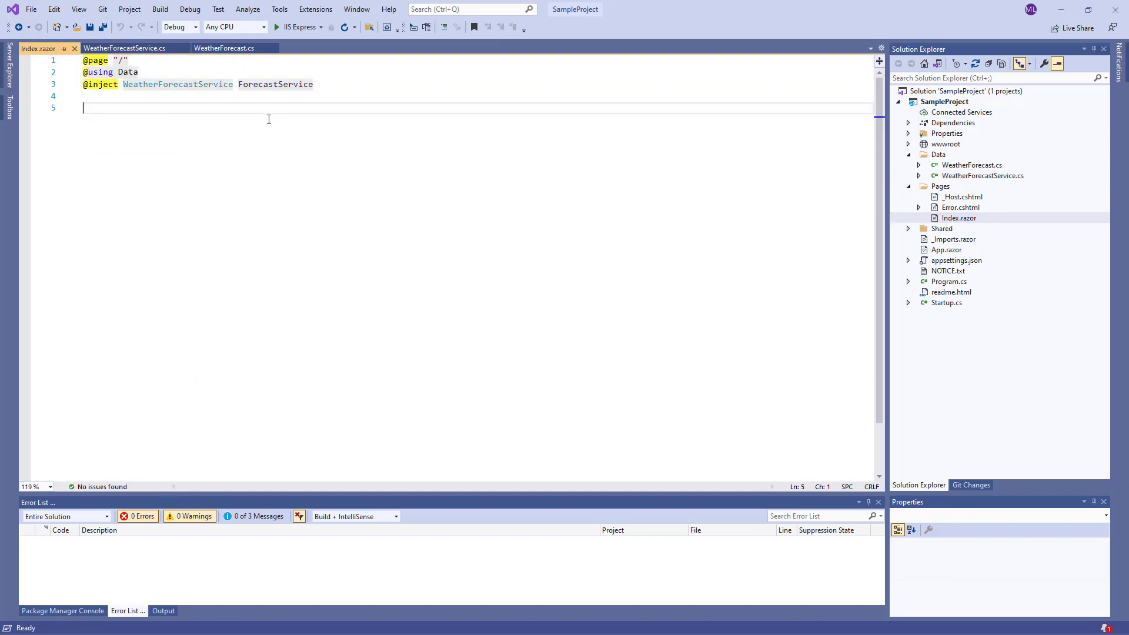
Add a DxGrid with Data="Data", filled from the forecast service in OnInitialized
{"action": "type", "text": "<Dx"}
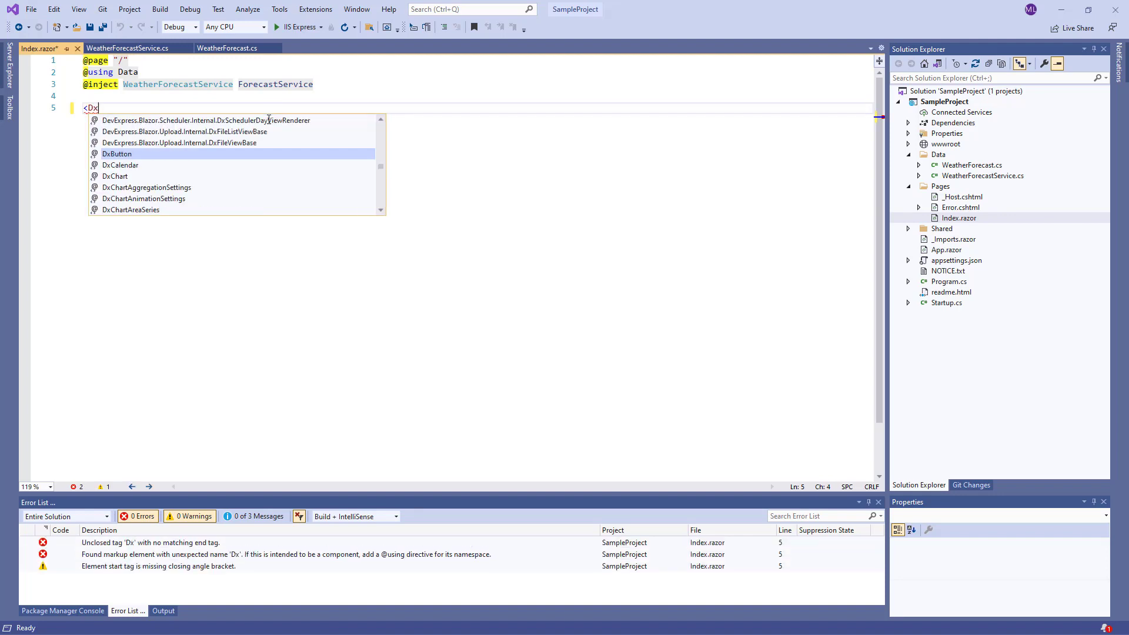
{"action": "type", "text": "Grid>"}
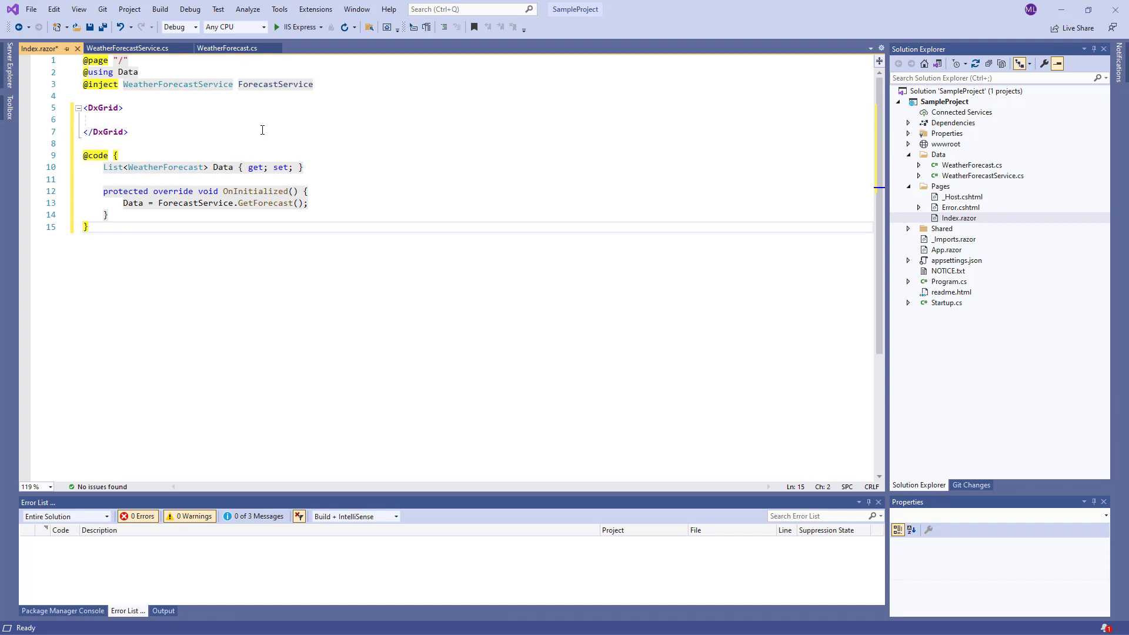
{"action": "double_click", "coordinate": [221, 167]}
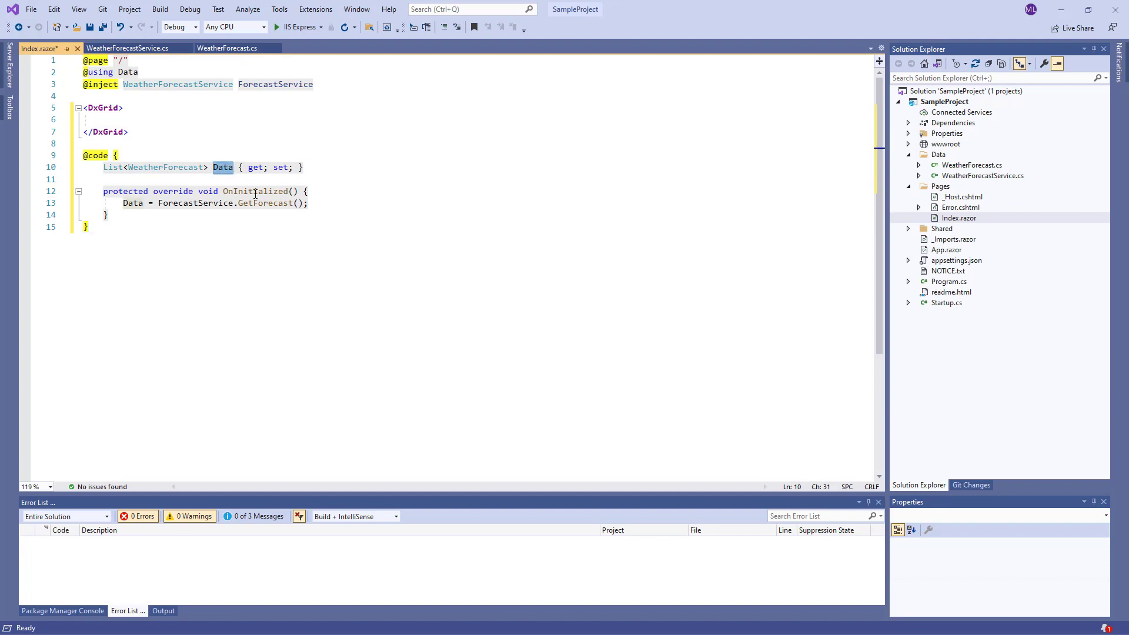
{"action": "double_click", "coordinate": [255, 191]}
{"action": "type", "text": " Data=\"Data"}
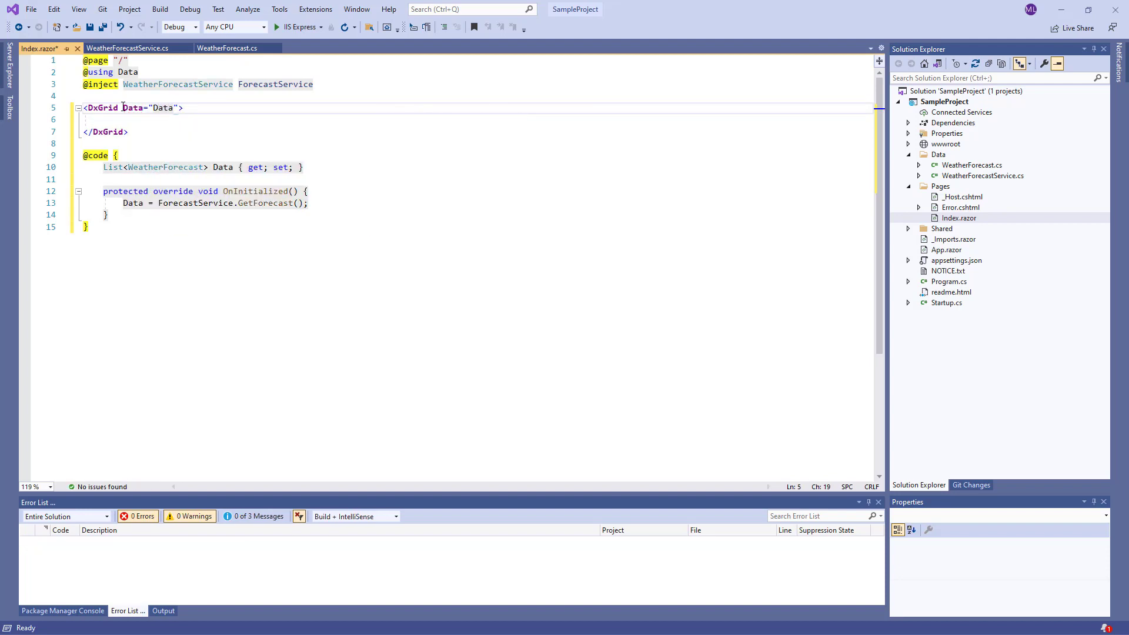
Add a Columns section with a DxGridDataColumn FieldName="Date" and save Index.razor
{"action": "type", "text": "<"}
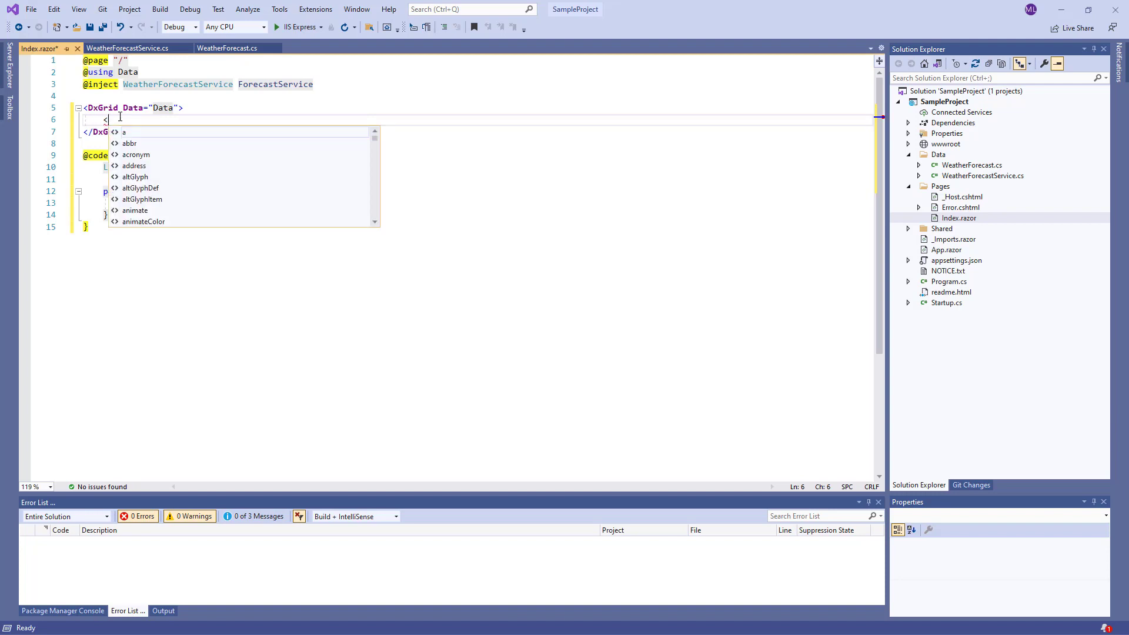
{"action": "type", "text": "Columns>"}
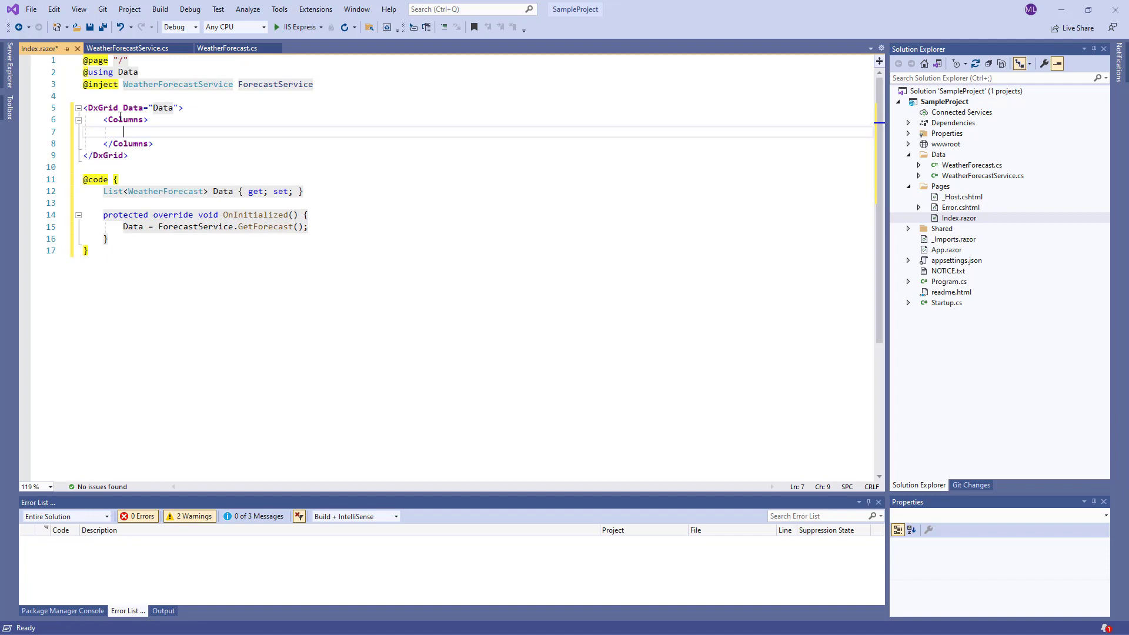
{"action": "type", "text": "<DxGrid"}
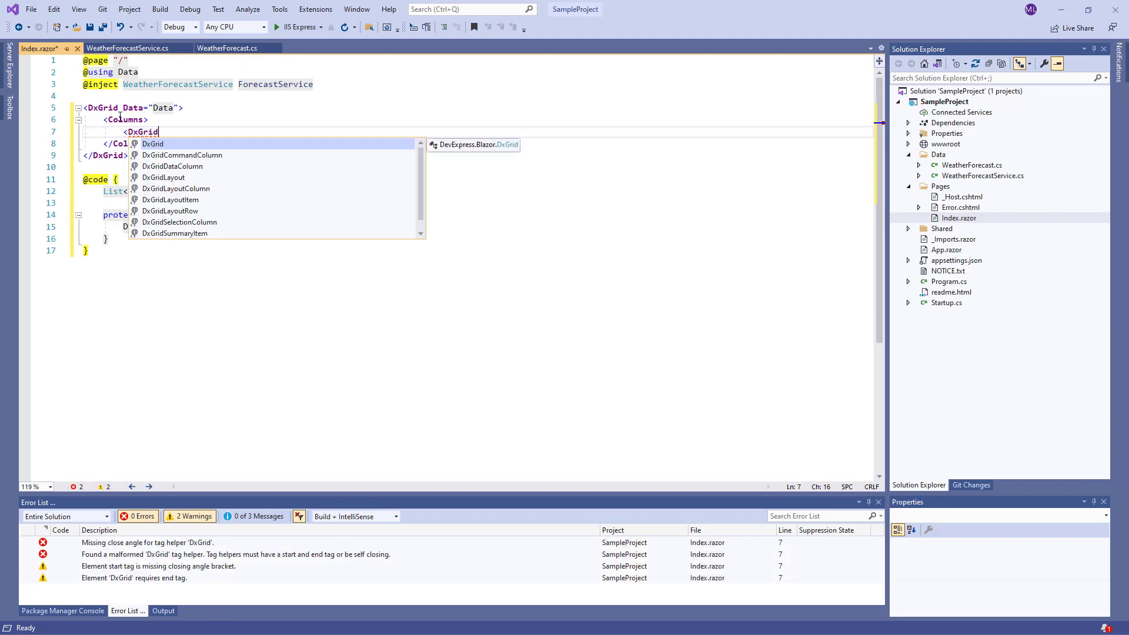
{"action": "type", "text": "DataColumn"}
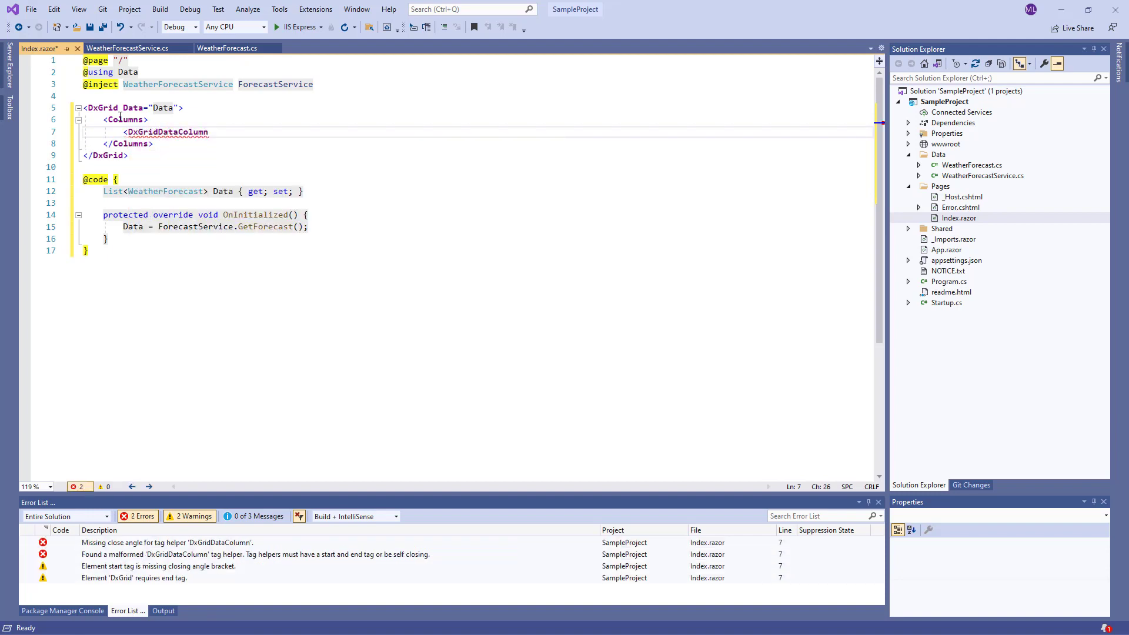
{"action": "type", "text": "/>"}
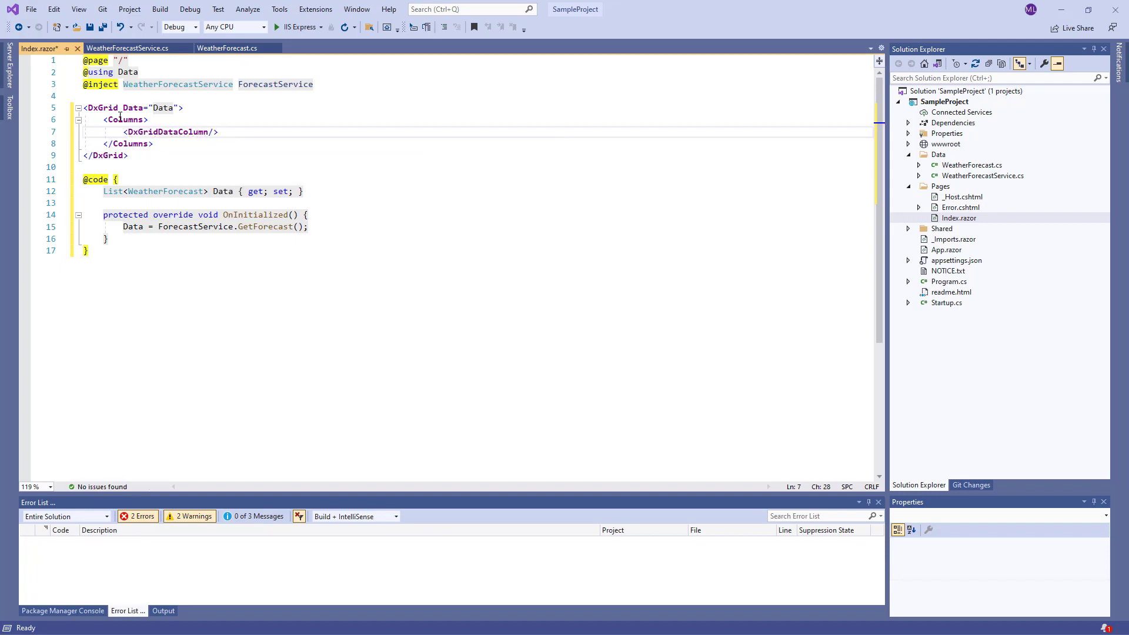
{"action": "type", "text": "F"}
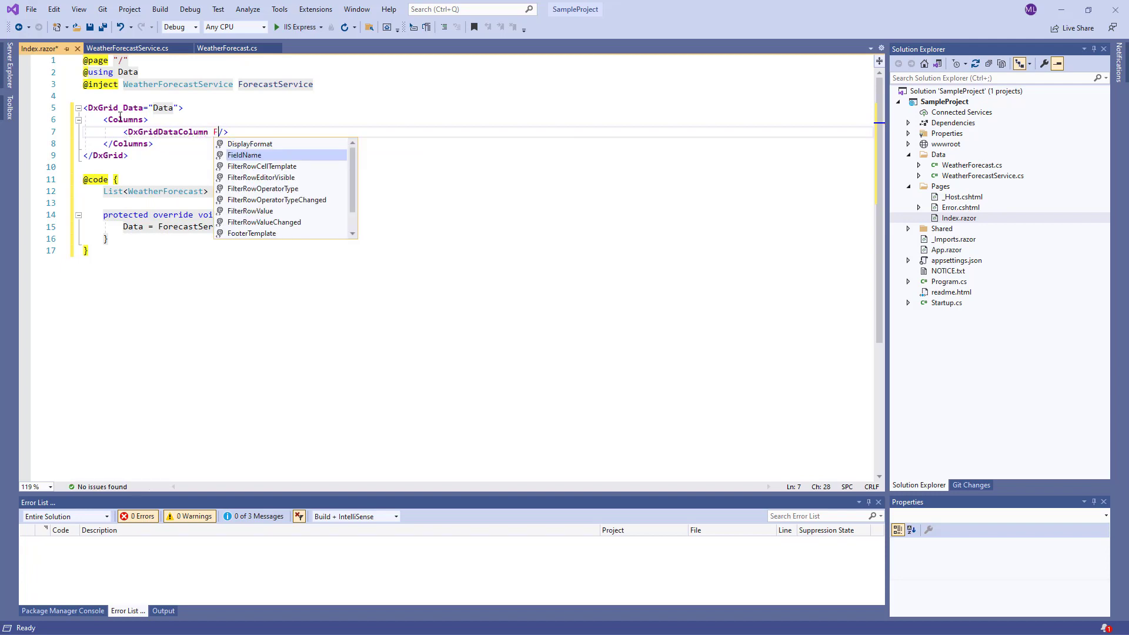
{"action": "type", "text": "ieldName=\"Date\""}
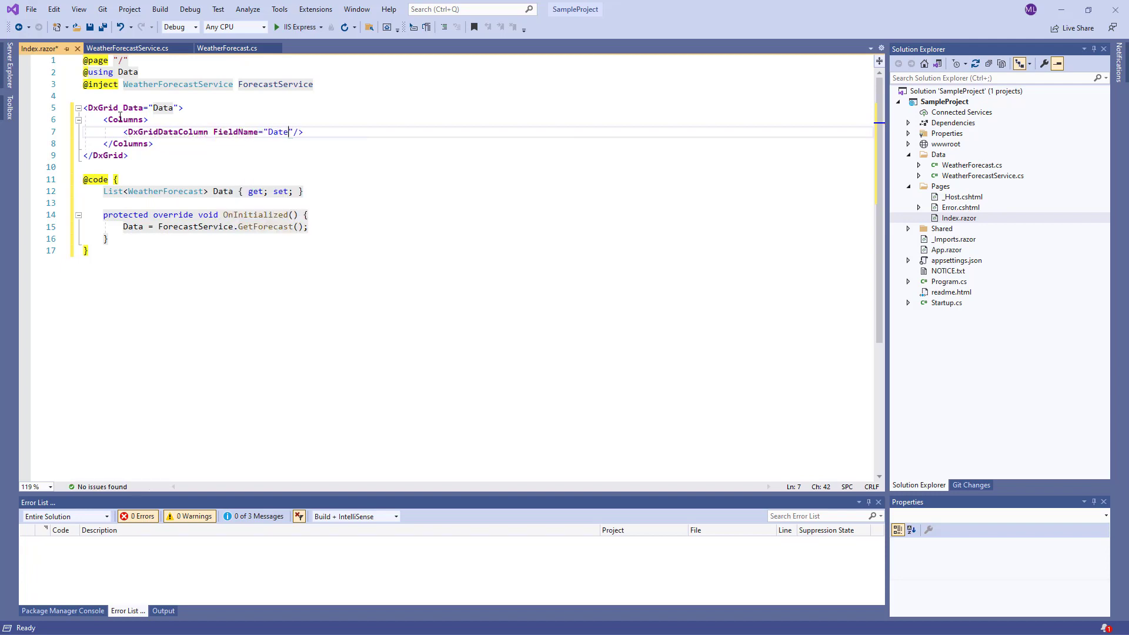
{"action": "key", "text": "ctrl+s"}
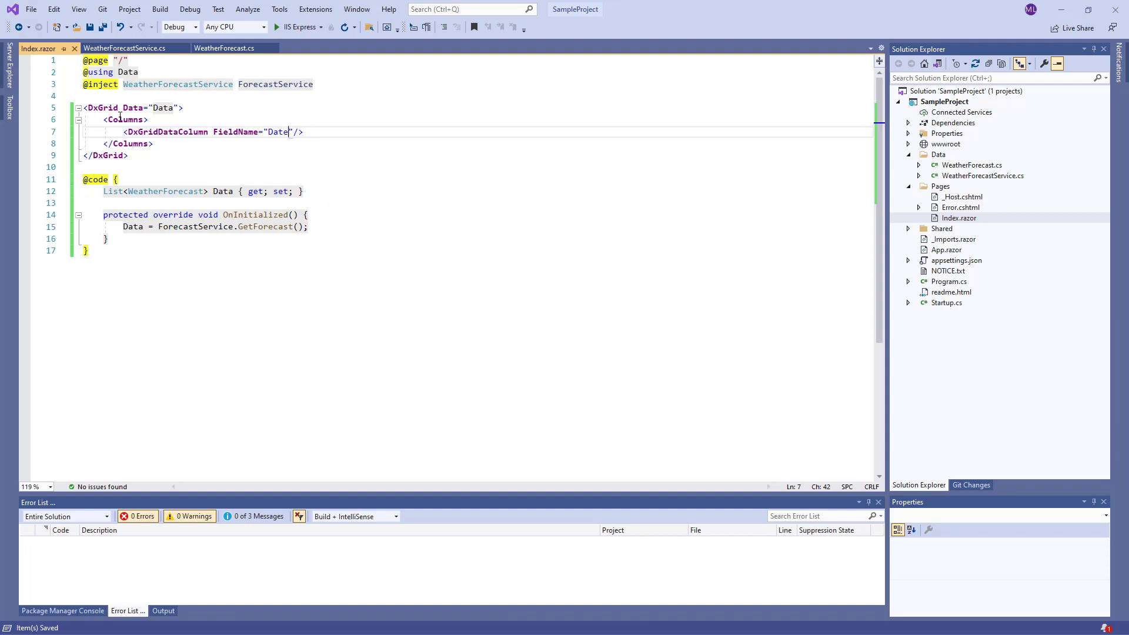
{"action": "mouse_move", "coordinate": [269, 130]}
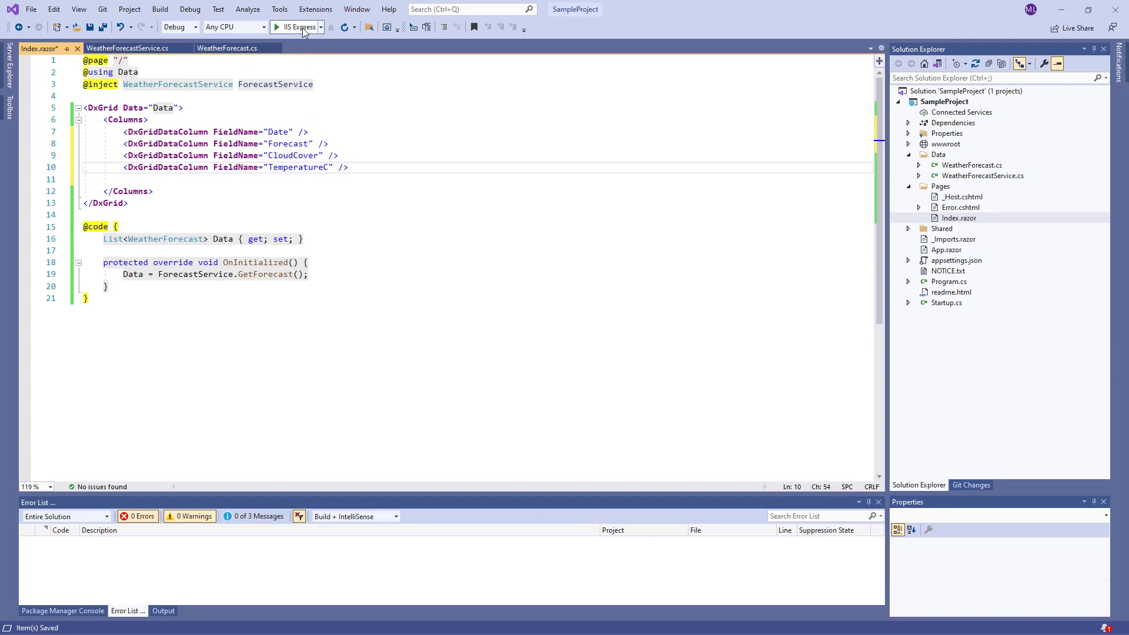
Build and debug the project with IIS Express, then stop debugging
{"action": "left_click", "coordinate": [276, 27]}
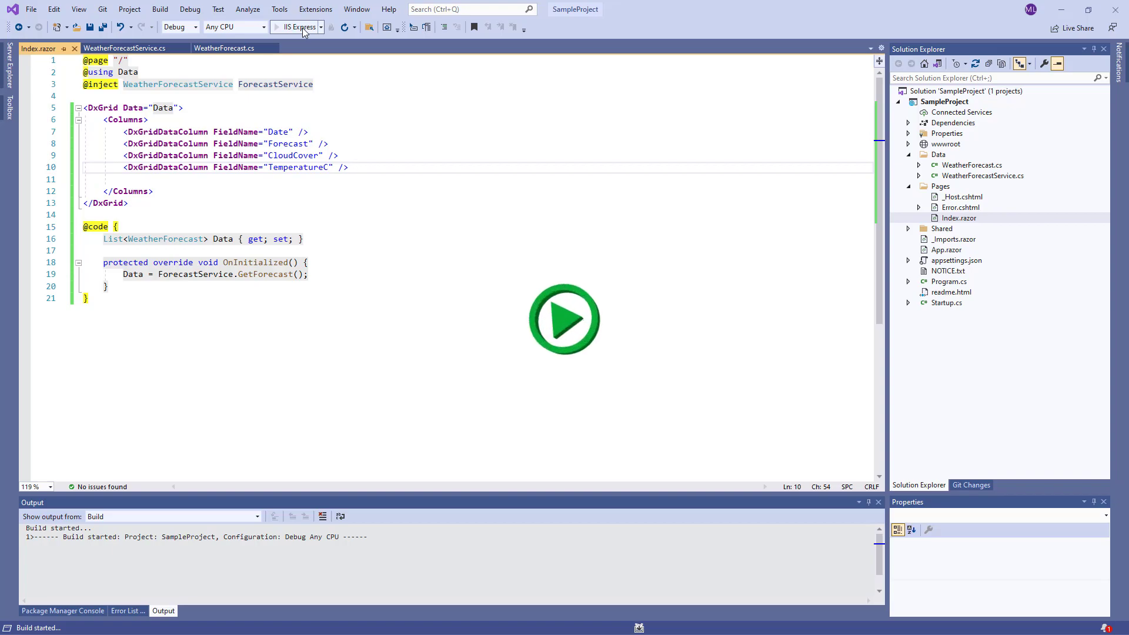
{"action": "left_click", "coordinate": [563, 320]}
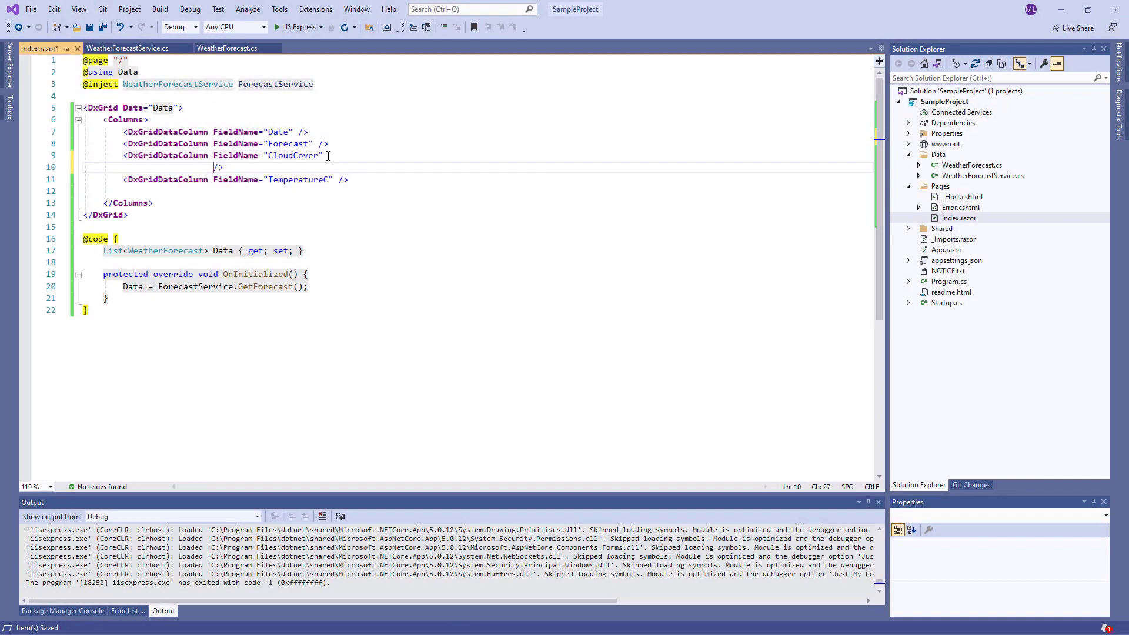
Give columns Width="200px", Caption="Temperature" and DisplayFormat="D", then rerun the app
{"action": "type", "text": "Width=\"2\""}
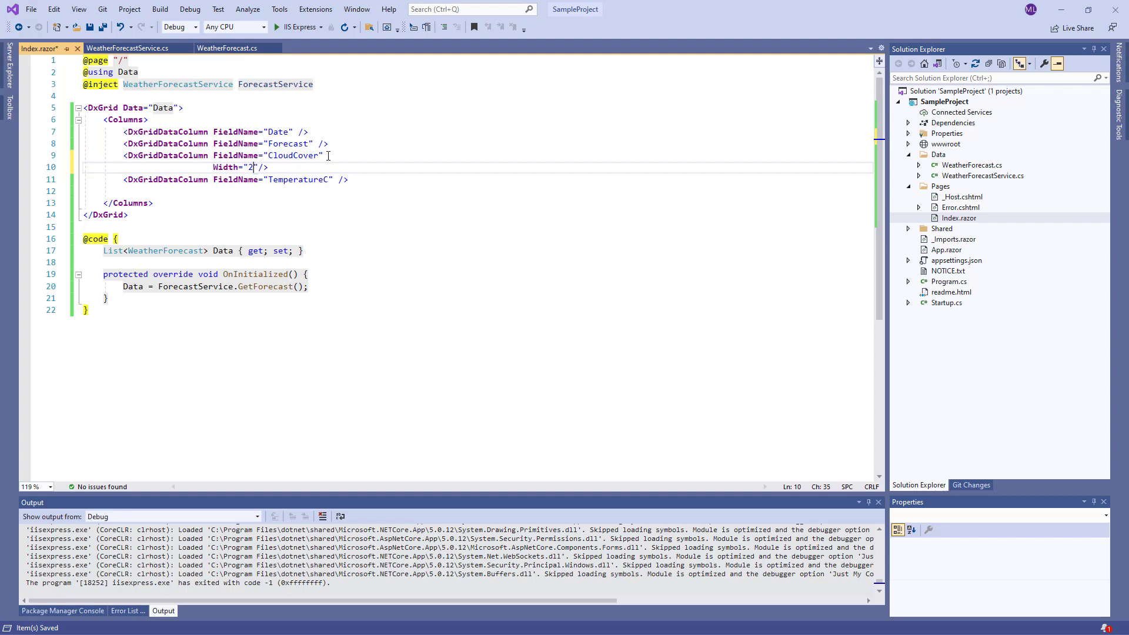
{"action": "type", "text": "00px"}
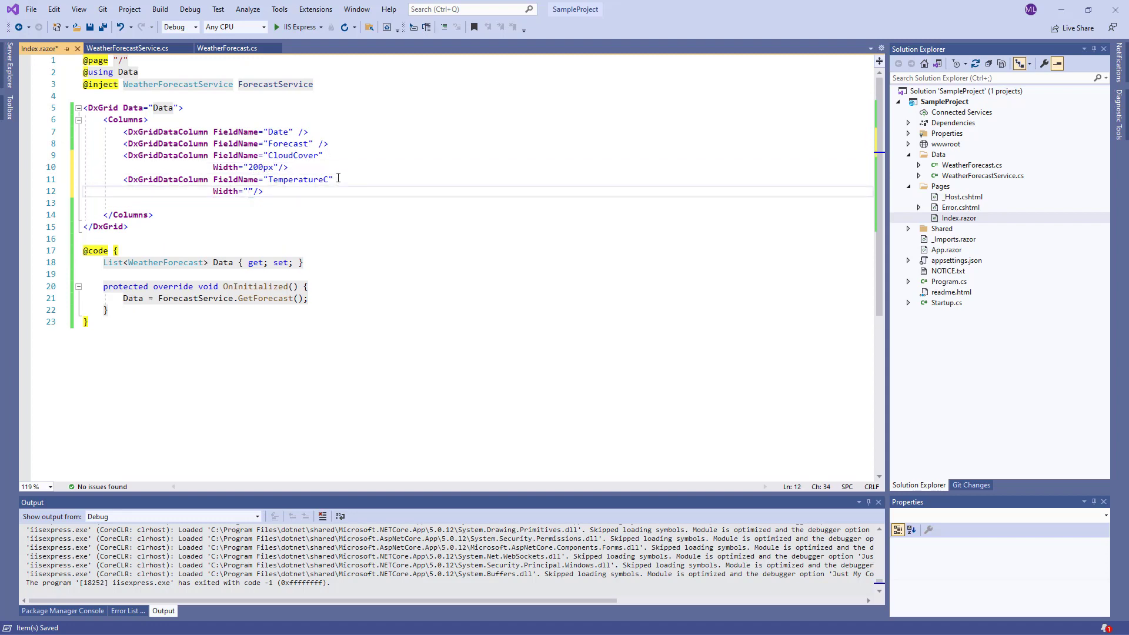
{"action": "type", "text": "Caption=\"Temperature\"/>"}
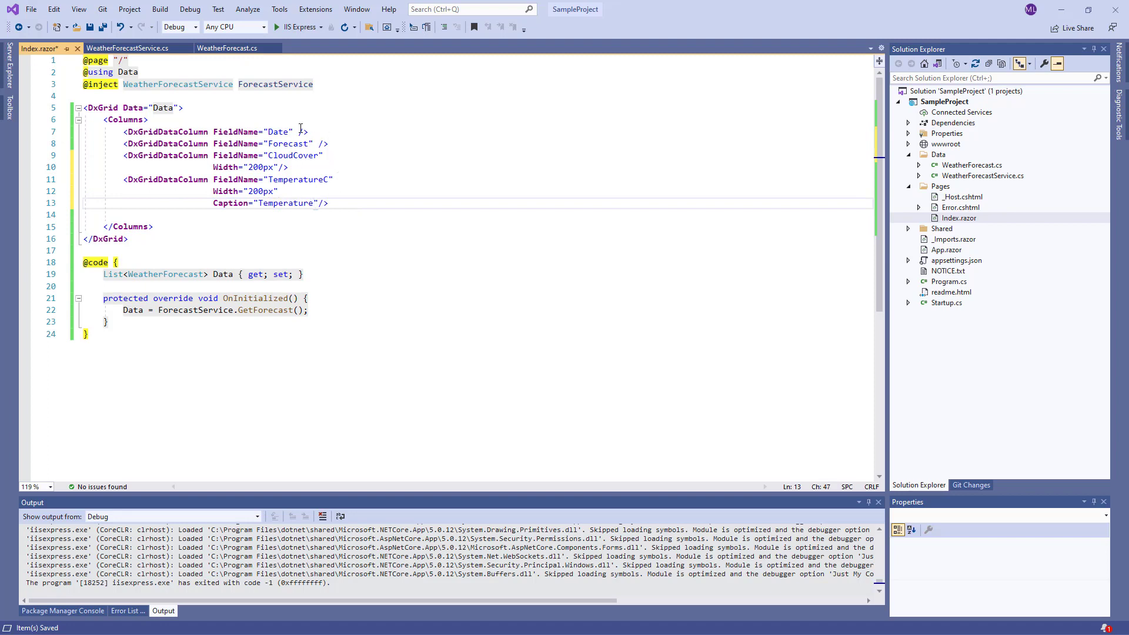
{"action": "type", "text": "DisplayFormat=\"\"/>"}
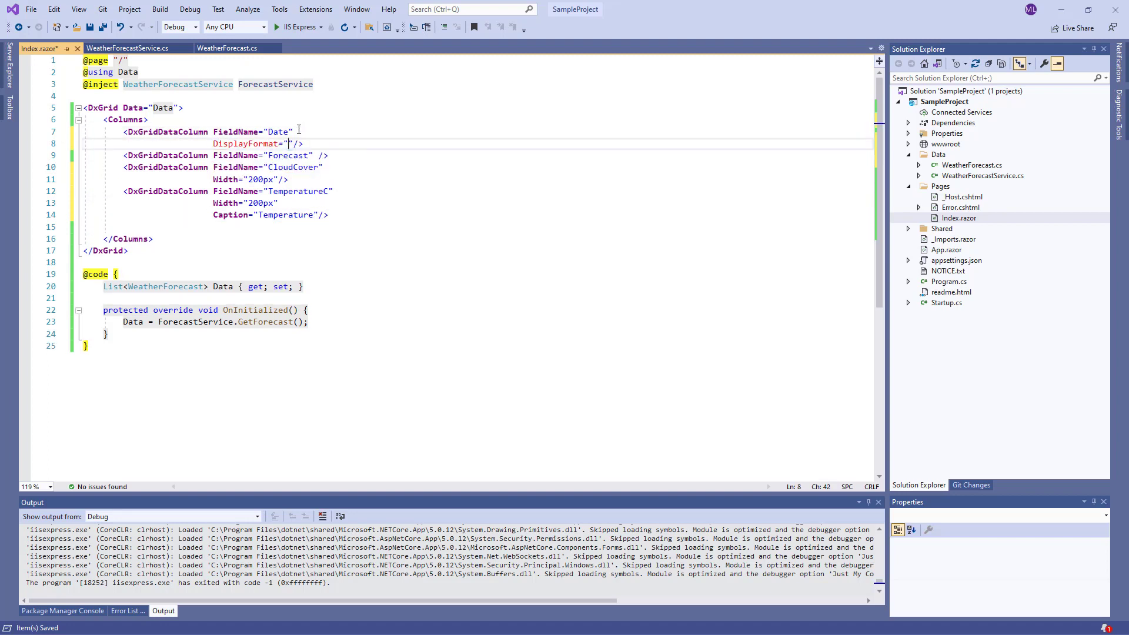
{"action": "type", "text": "D"}
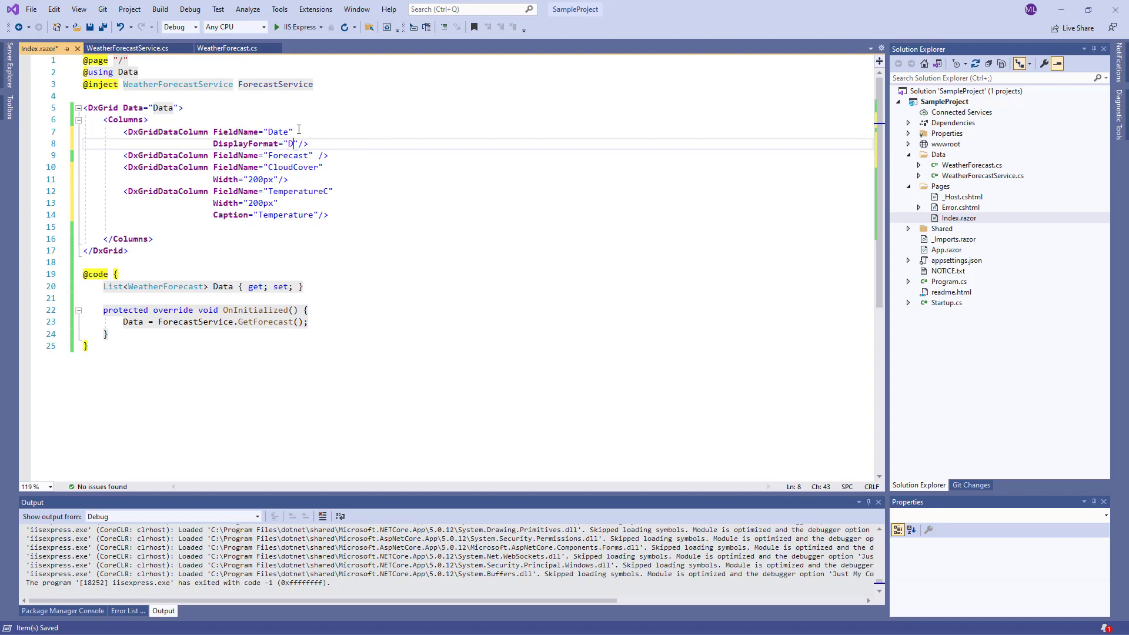
{"action": "left_click", "coordinate": [291, 27]}
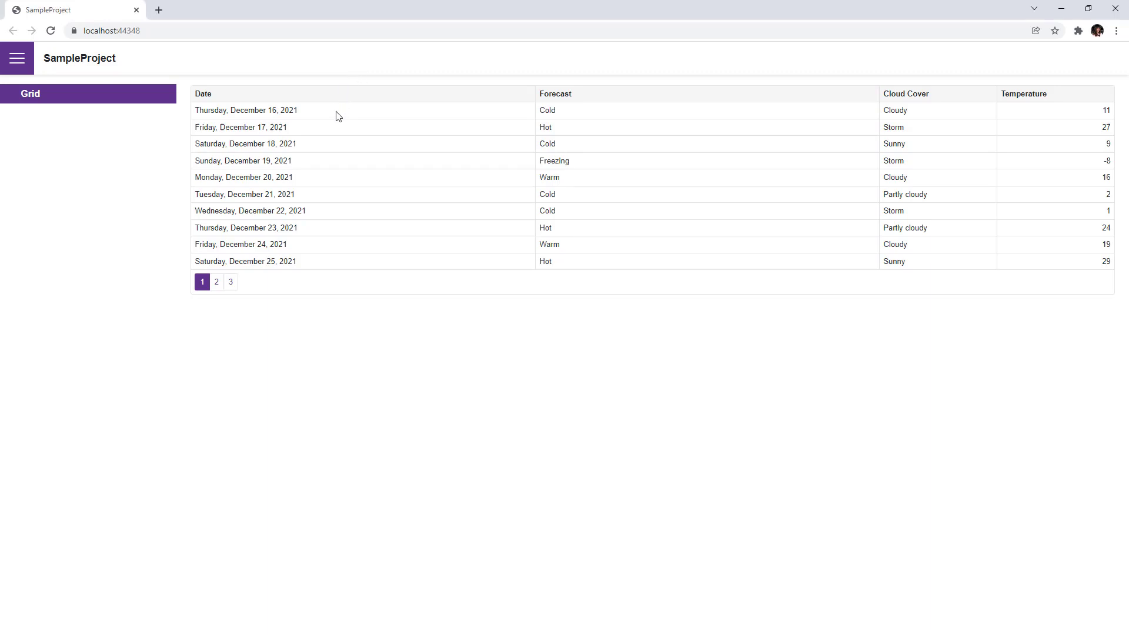
Toggle sorting on the Temperature header, leaving it ascending, then stop the app
{"action": "double_click", "coordinate": [245, 110]}
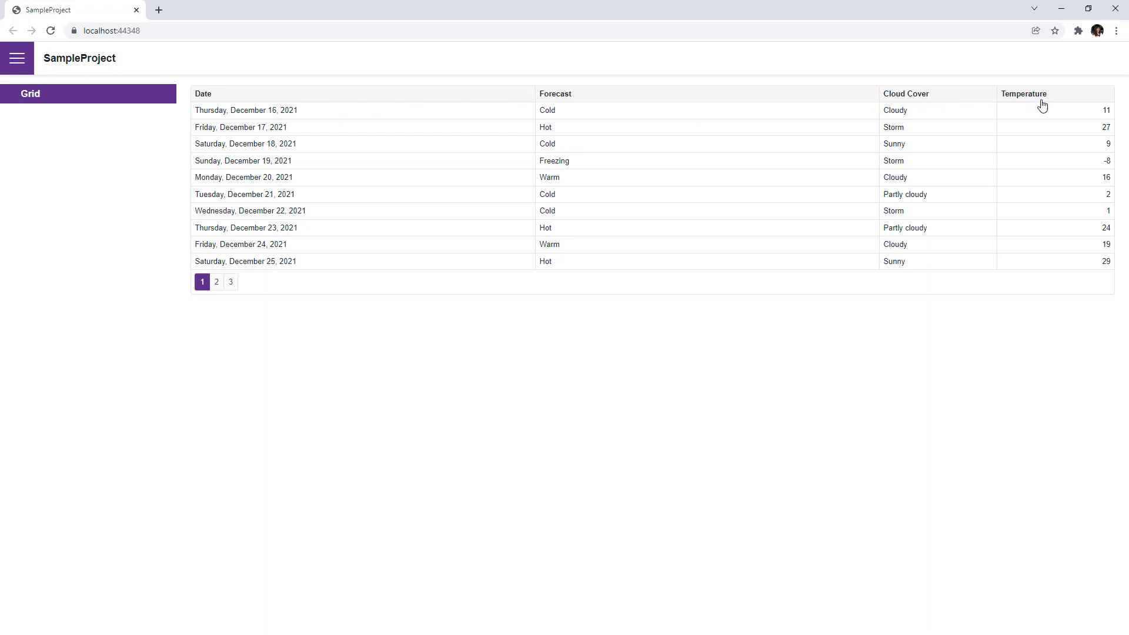
{"action": "left_click", "coordinate": [1023, 93]}
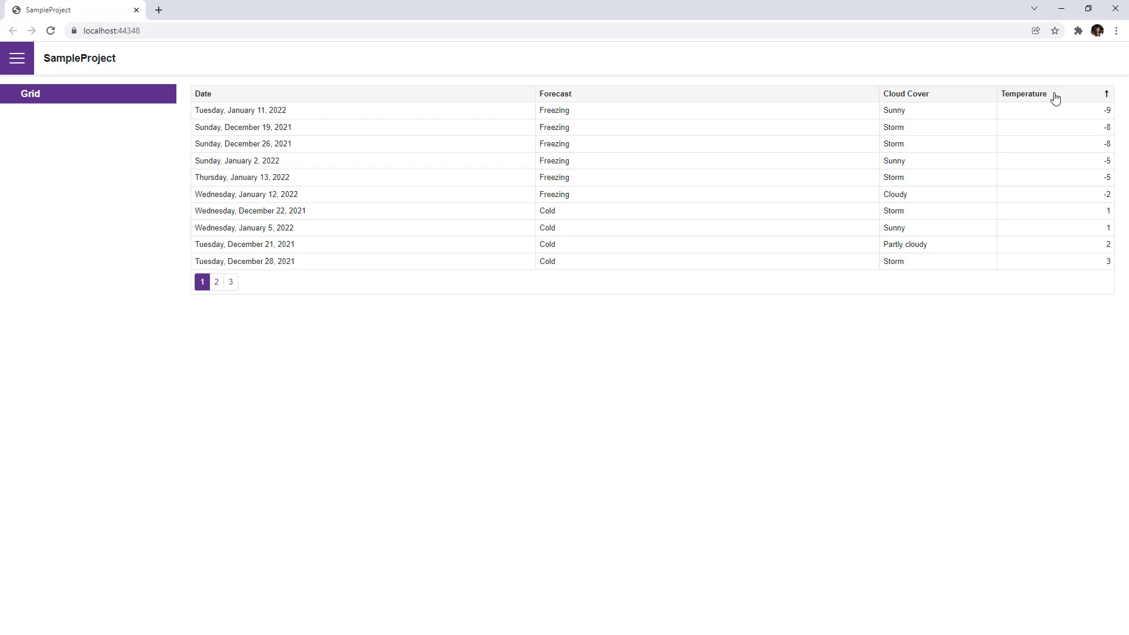
{"action": "left_click", "coordinate": [1023, 94]}
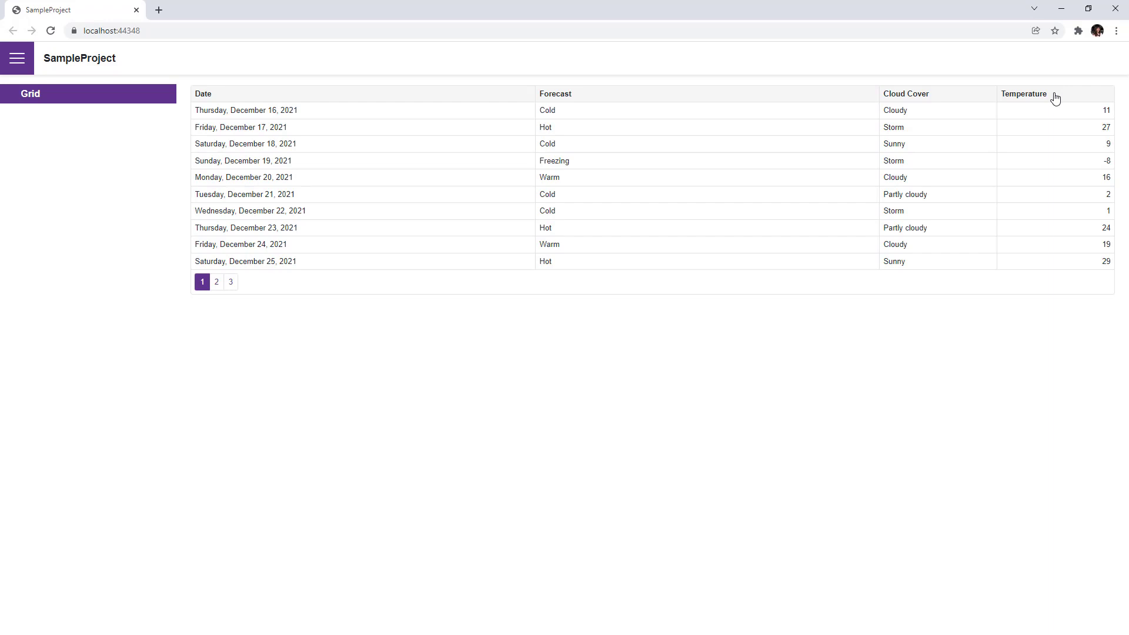
{"action": "left_click", "coordinate": [1023, 94]}
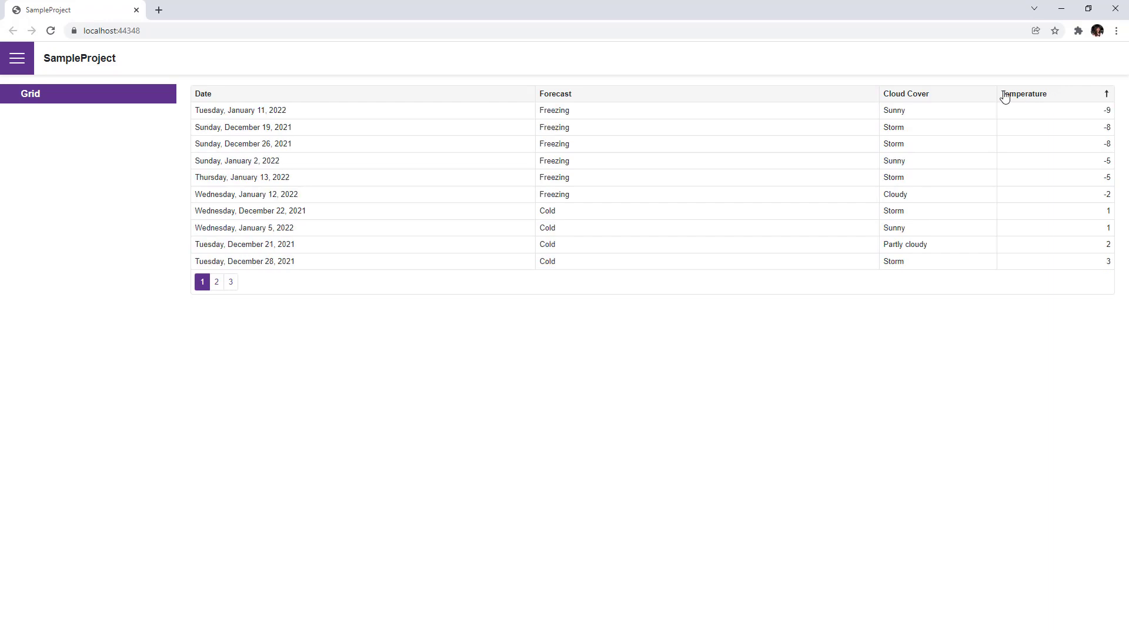
{"action": "left_click", "coordinate": [905, 94]}
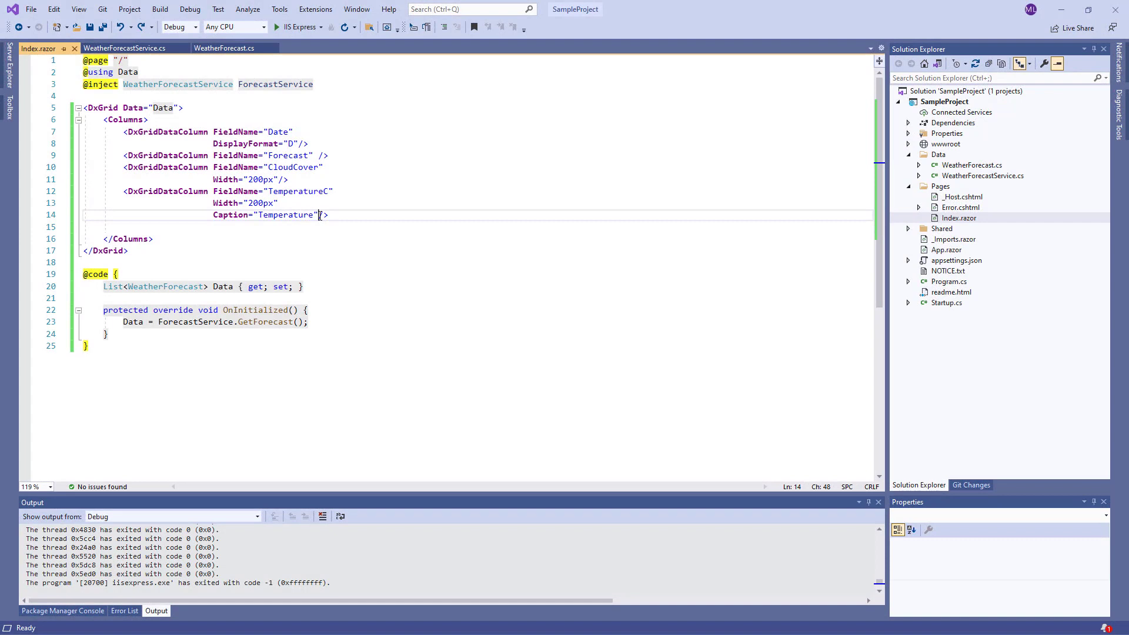
Add SortIndex="0" and SortOrder="GridColumnSortOrder.Ascending" to the TemperatureC column
{"action": "type", "text": "SortIndex=\"0\"/>"}
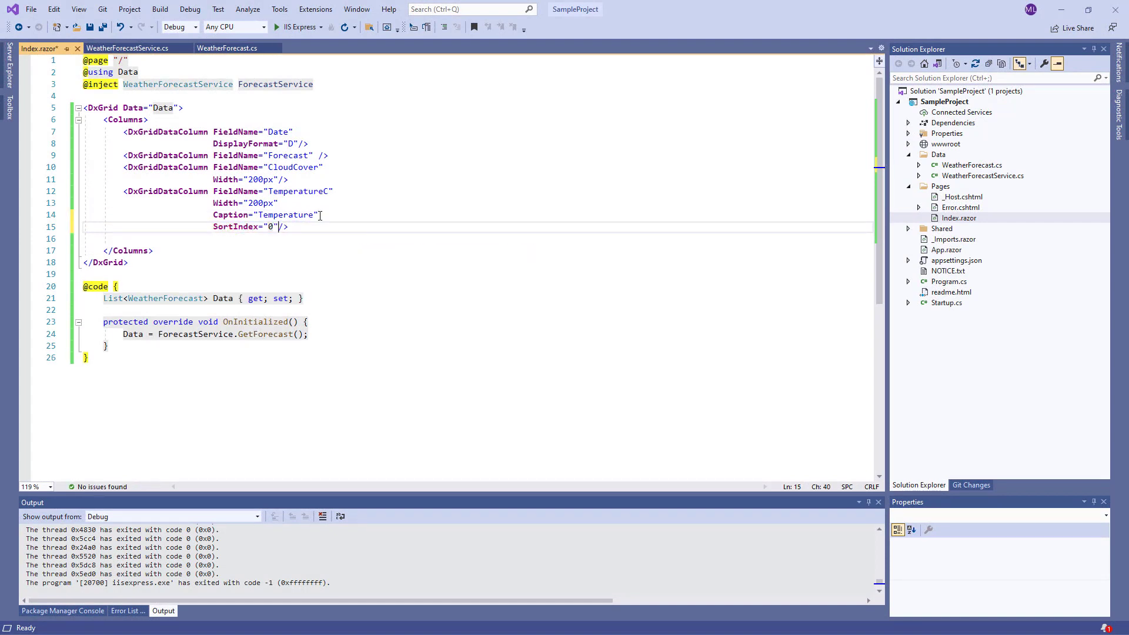
{"action": "type", "text": "S/>"}
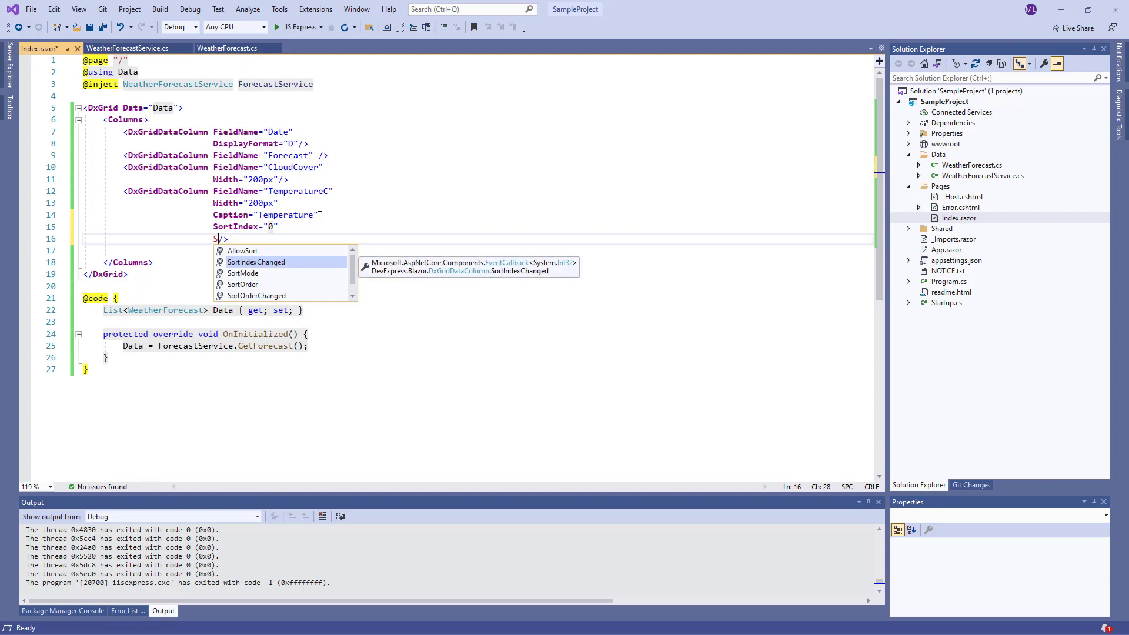
{"action": "type", "text": "SortOrder=\"GridColumnSortOrder\""}
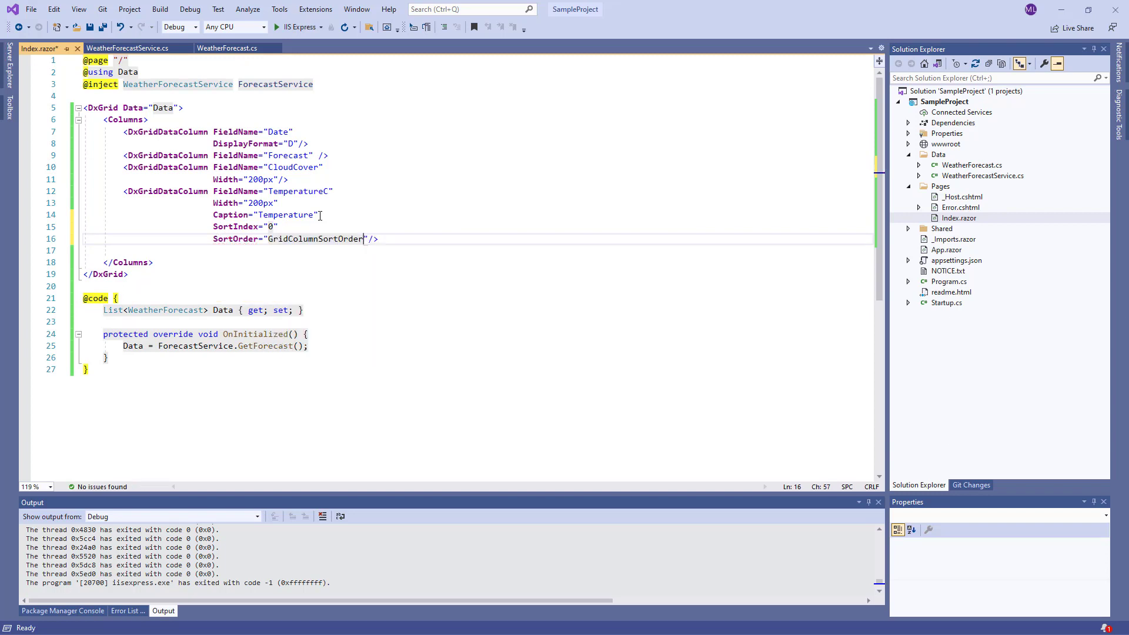
{"action": "type", "text": ".Ascending"}
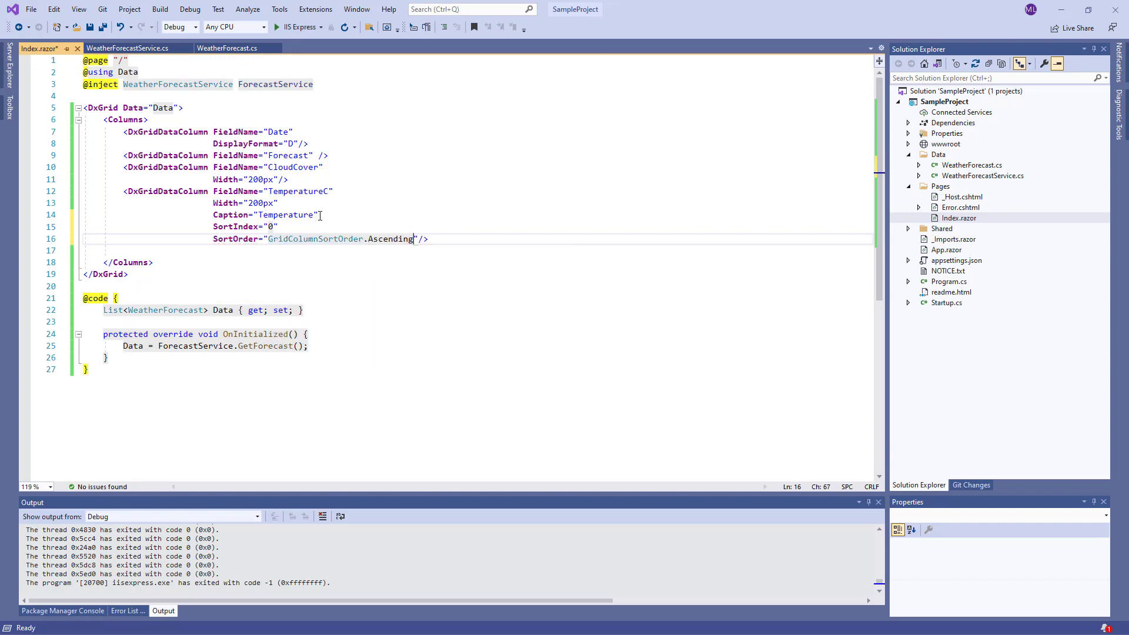
{"action": "type", "text": "Sor"}
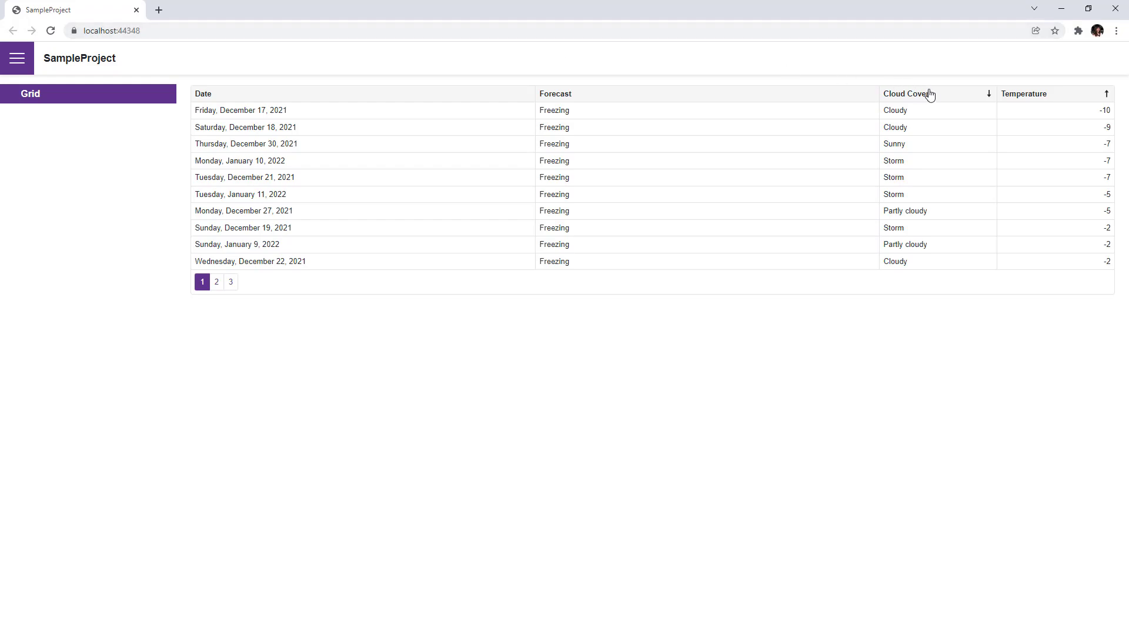
{"action": "mouse_move", "coordinate": [1051, 100]}
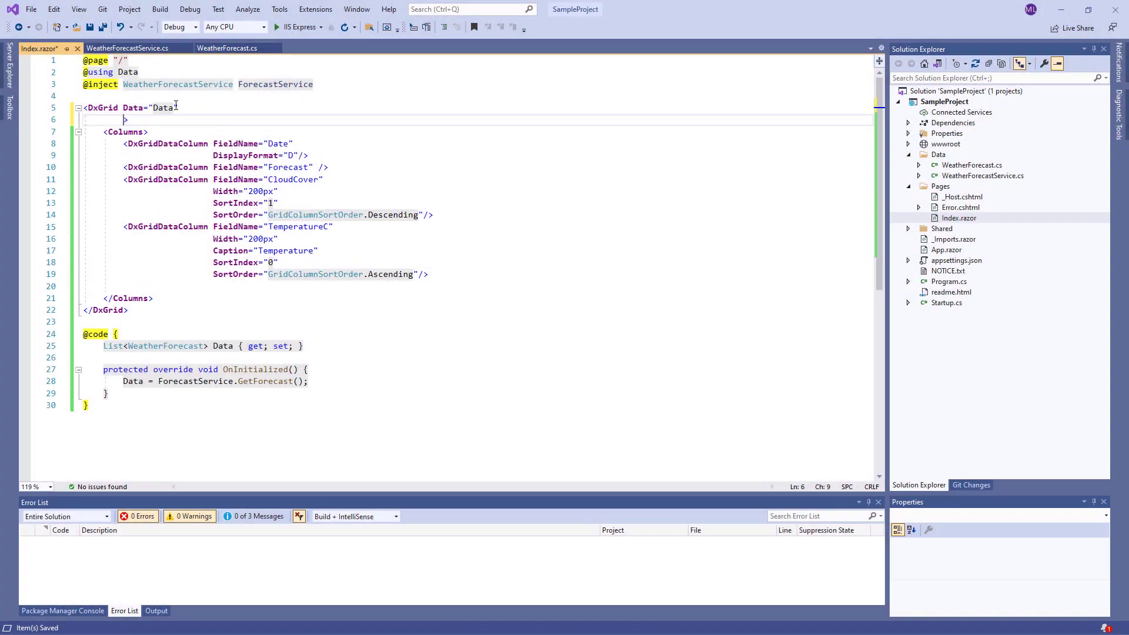
Set ShowGroupPanel="true" on DxGrid and launch the app with IIS Express
{"action": "type", "text": "ShowGroupPanel=\"t\""}
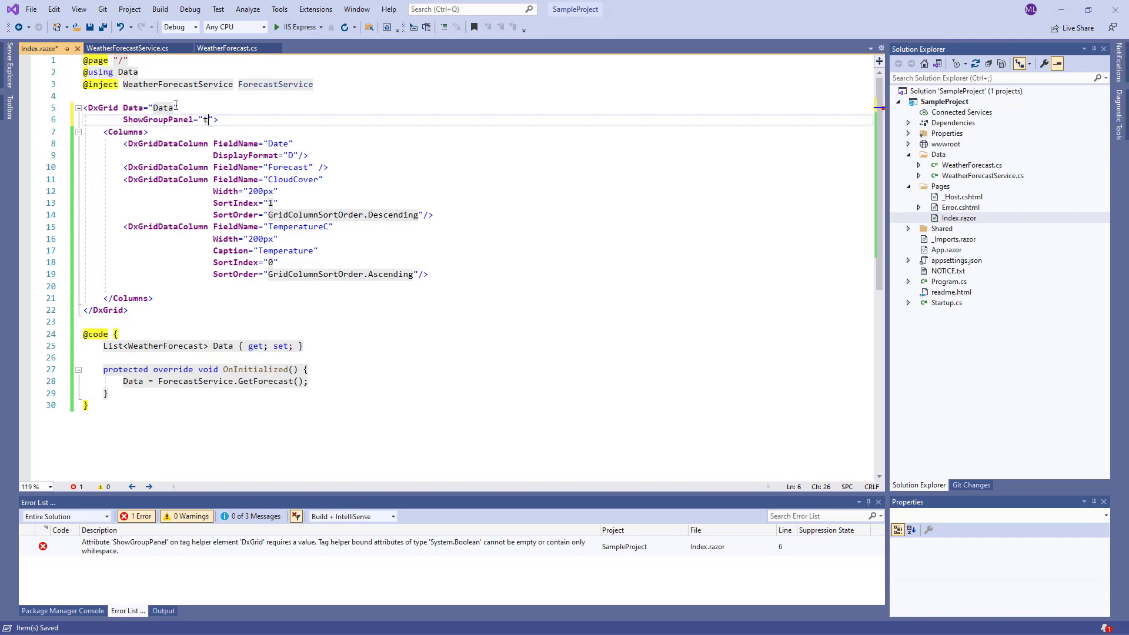
{"action": "type", "text": "rue"}
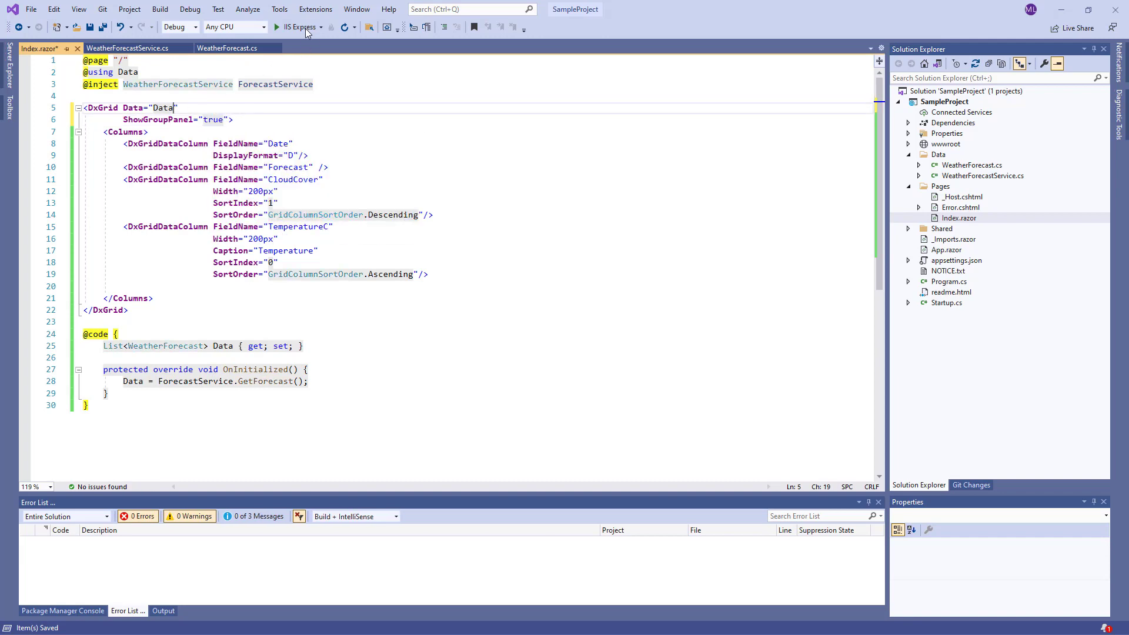
{"action": "left_click", "coordinate": [276, 27]}
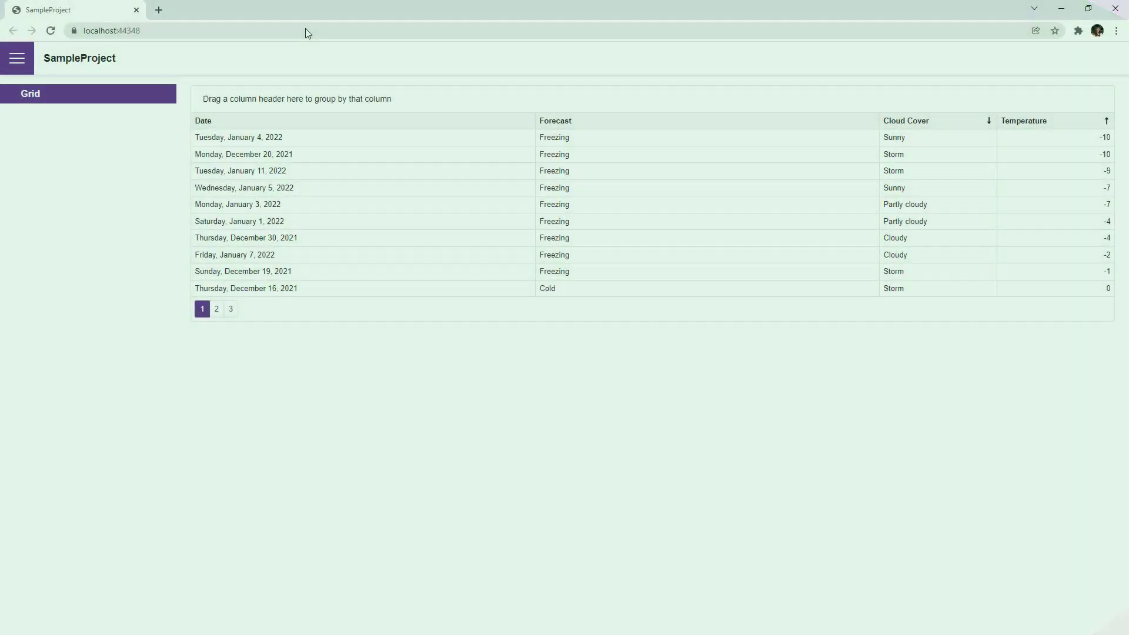
Group rows by Forecast, then Cloud Cover, and expand the Cold and Partly cloudy groups
{"action": "left_click_drag", "start_coordinate": [554, 120], "coordinate": [546, 109]}
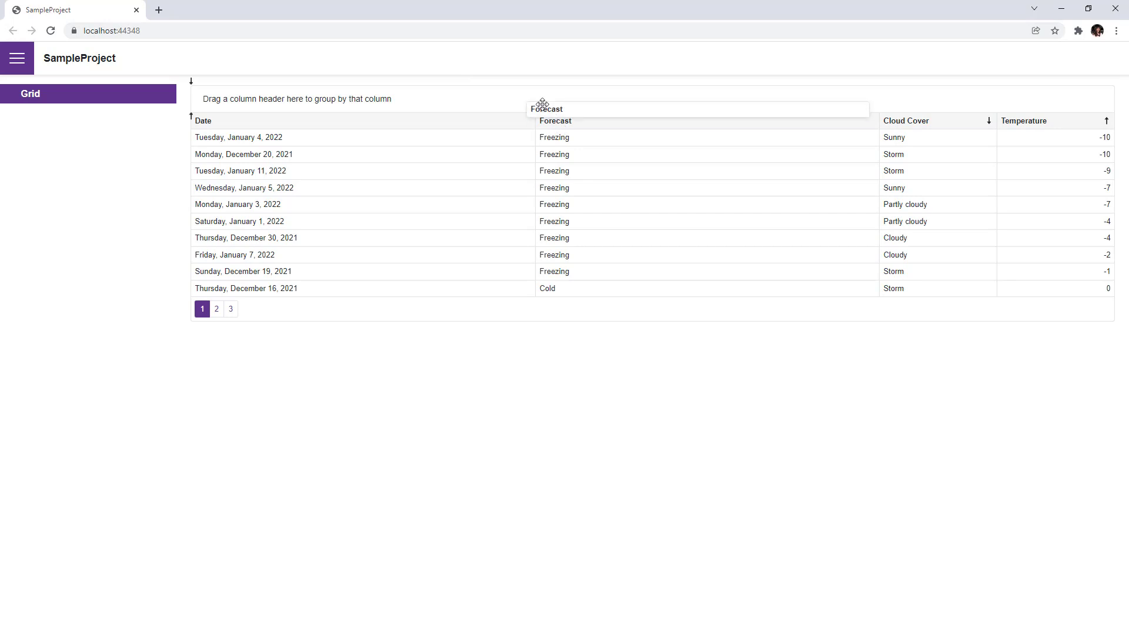
{"action": "left_click_drag", "start_coordinate": [545, 109], "coordinate": [233, 103]}
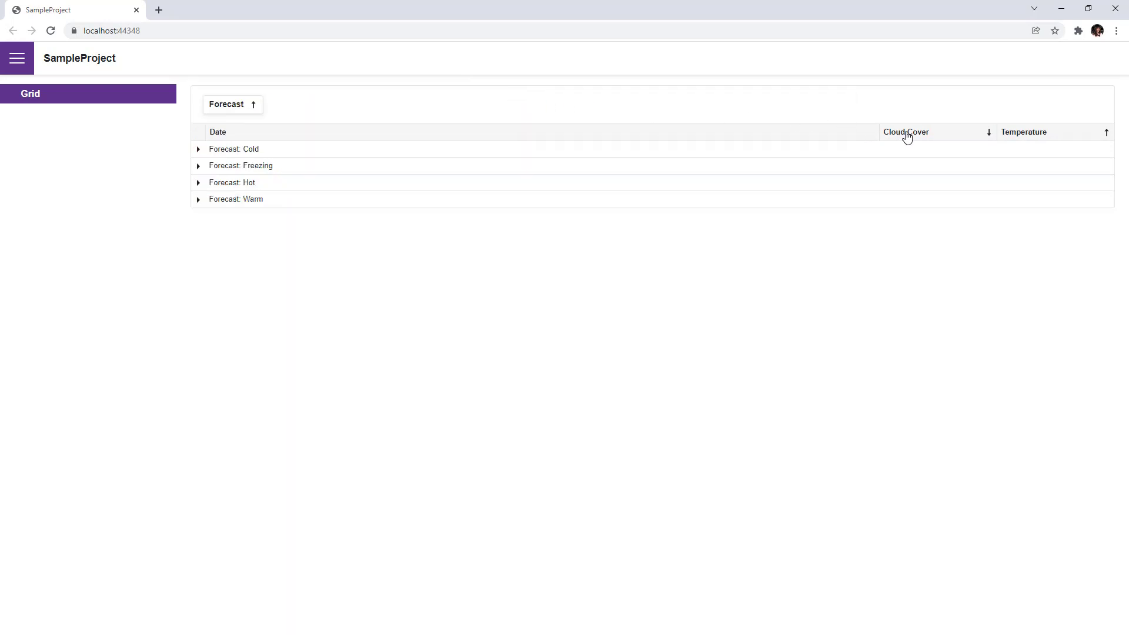
{"action": "left_click_drag", "start_coordinate": [905, 132], "coordinate": [306, 105]}
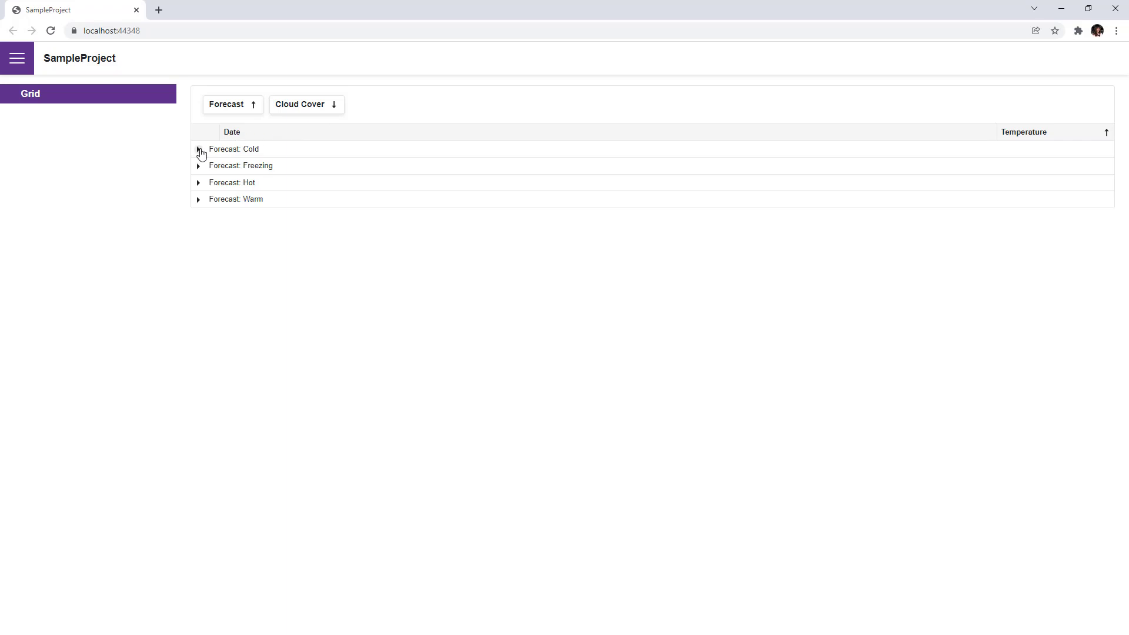
{"action": "left_click", "coordinate": [199, 149]}
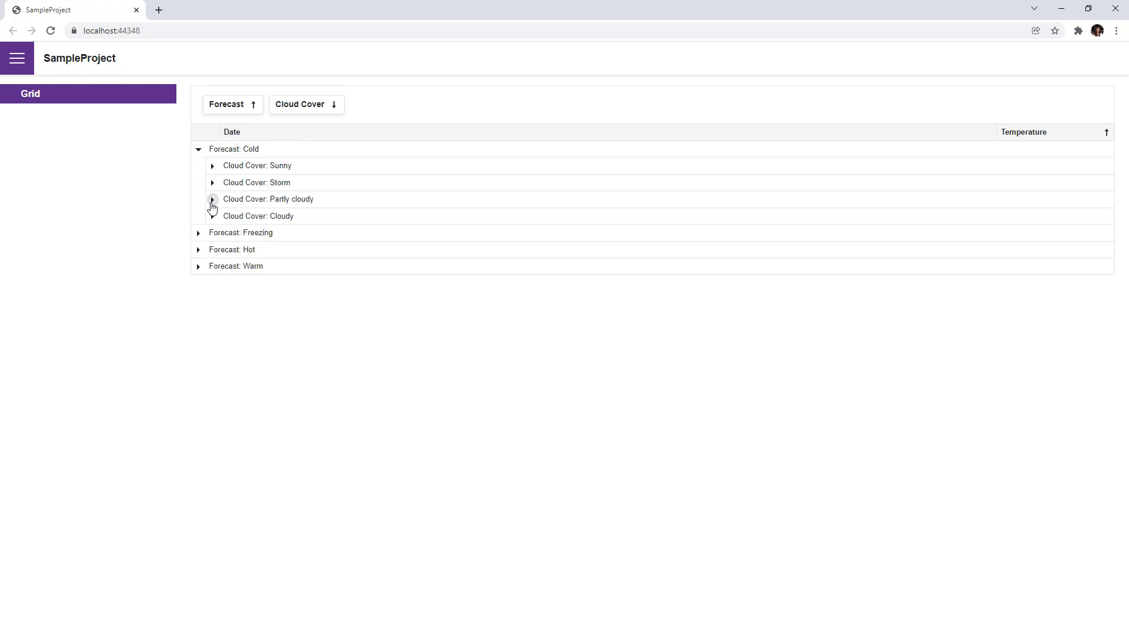
{"action": "left_click", "coordinate": [212, 199]}
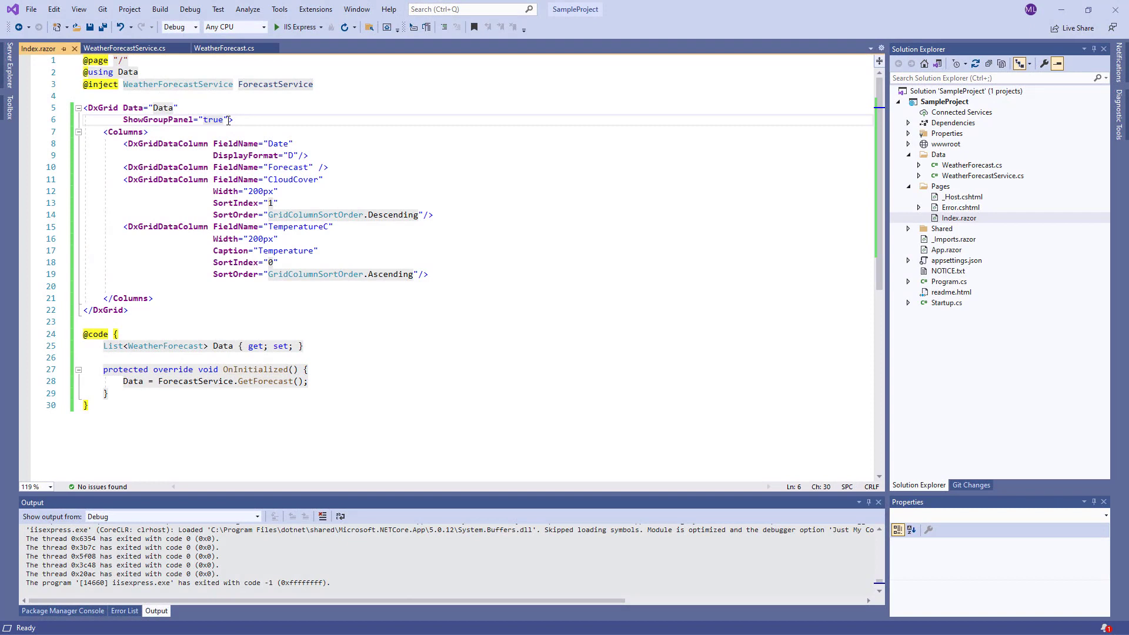
Add ShowFilterRow="true" to the DxGrid tag via IntelliSense
{"action": "type", "text": "SHow>"}
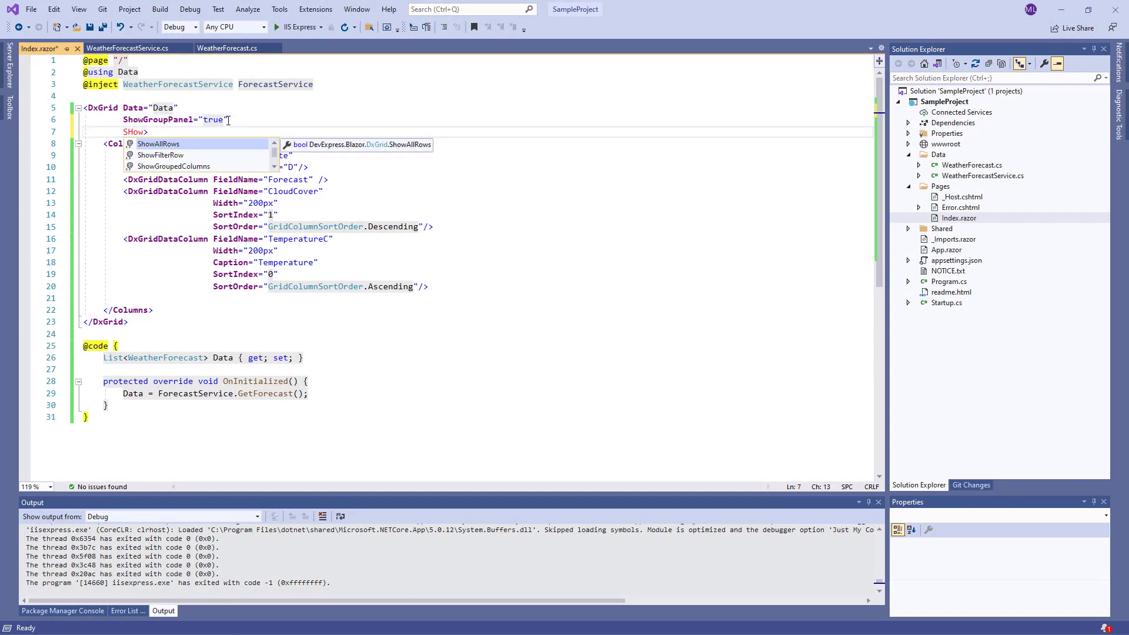
{"action": "type", "text": "ShowFilterRow=\"\""}
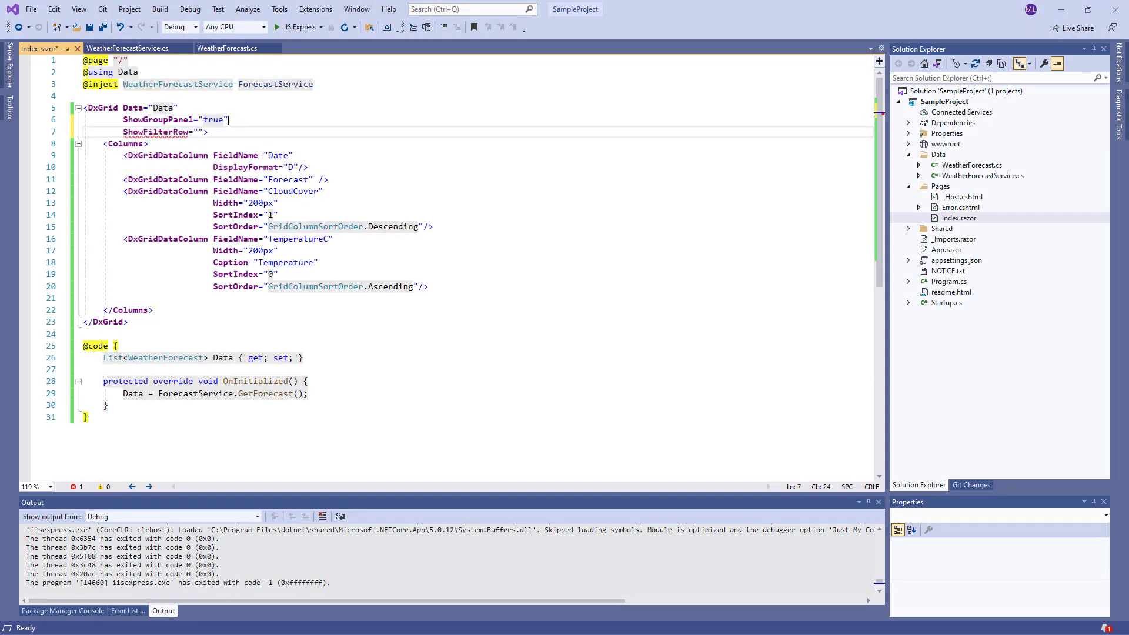
{"action": "type", "text": "true"}
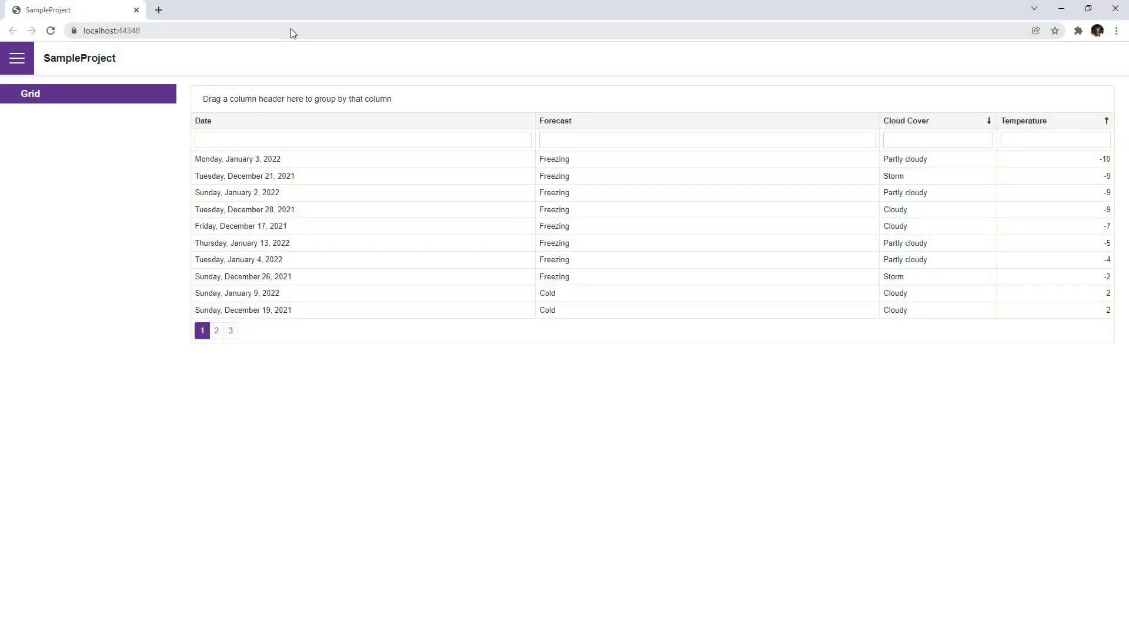
{"action": "mouse_move", "coordinate": [1022, 137]}
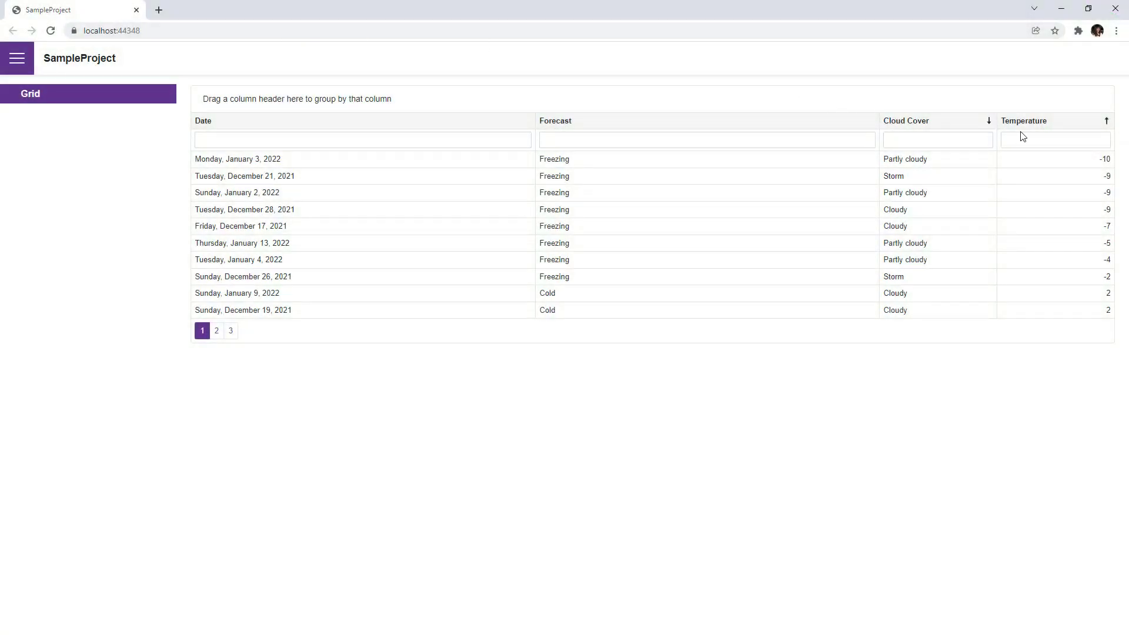
Enter -9 in the Temperature filter cell to show only matching rows
{"action": "left_click", "coordinate": [1054, 139]}
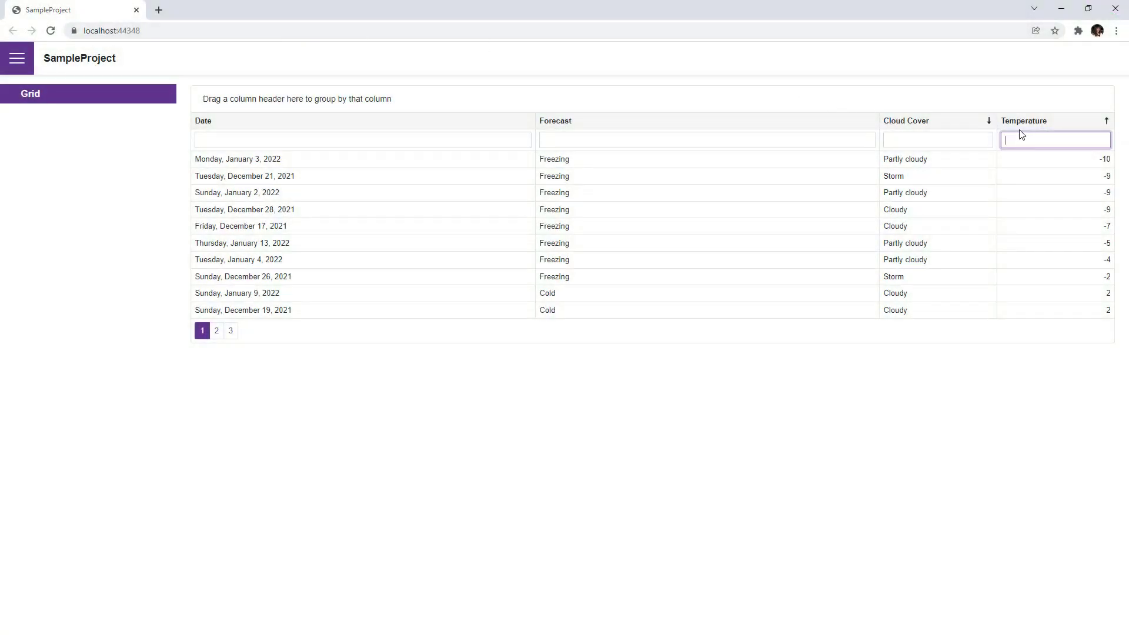
{"action": "type", "text": "-9"}
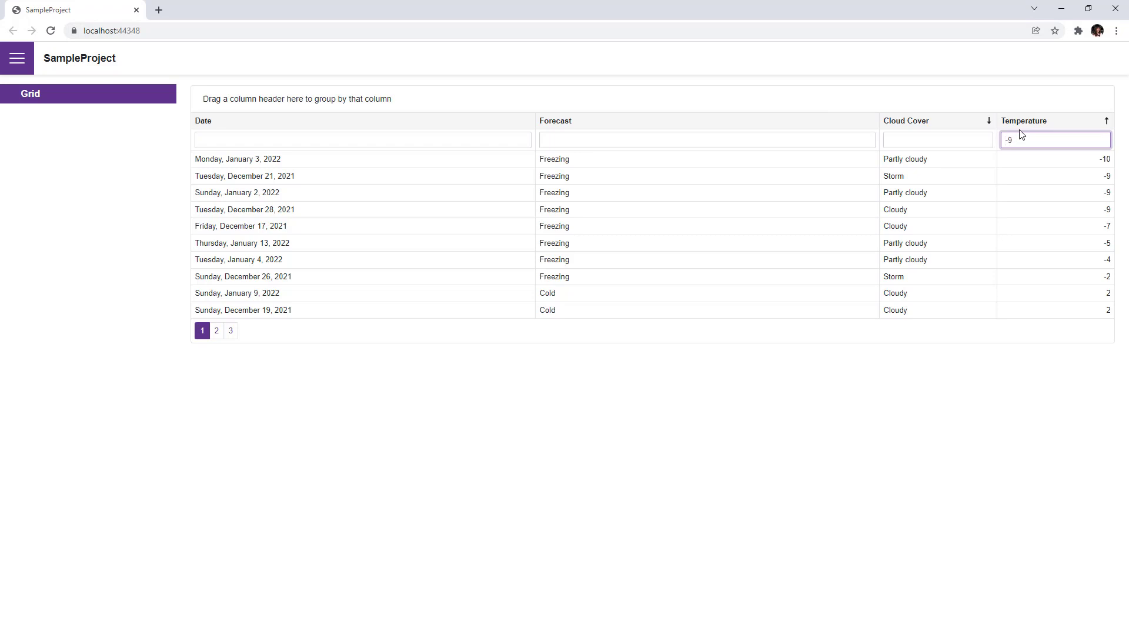
{"action": "type", "text": "-9"}
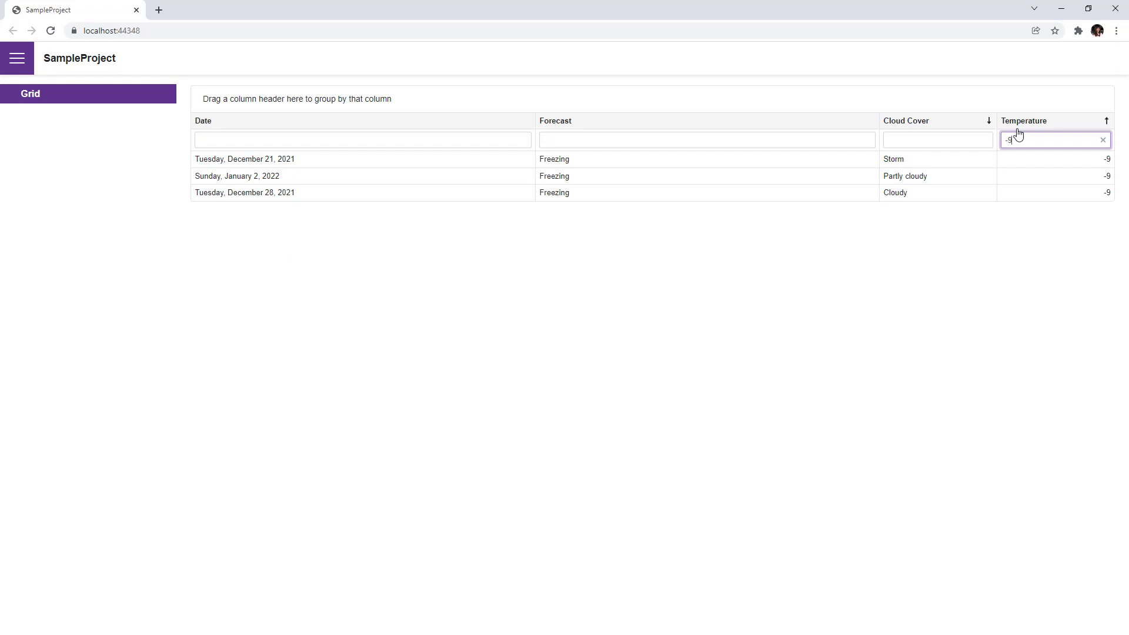
{"action": "left_click", "coordinate": [1101, 140]}
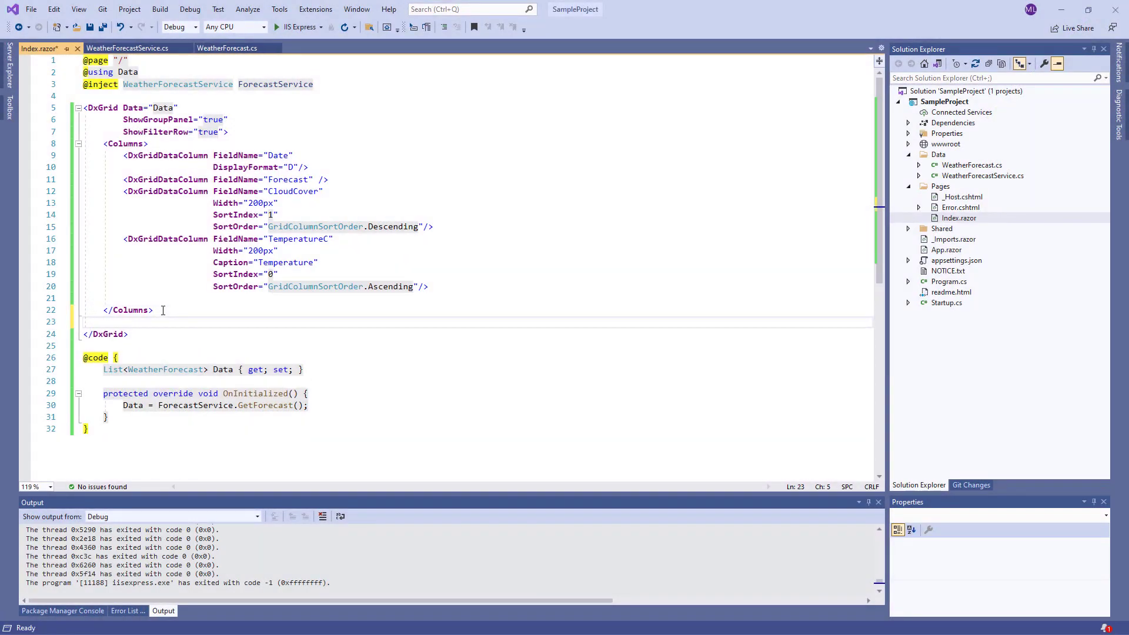
Add a TotalSummary with a Min summary on the Date field in long date format
{"action": "type", "text": "<TotalSummary>"}
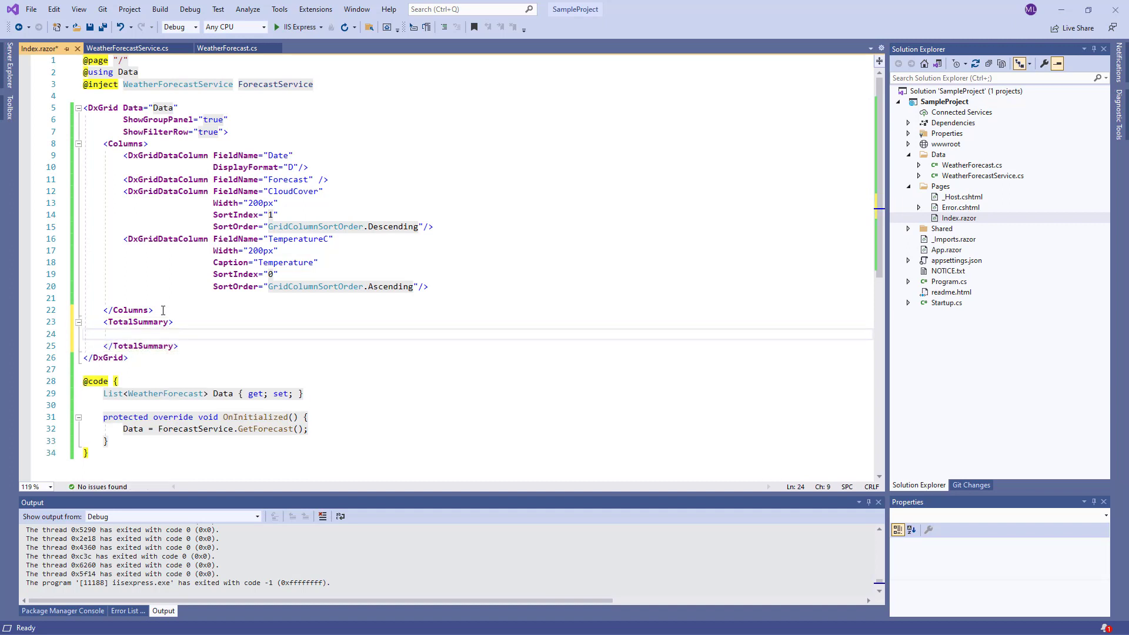
{"action": "type", "text": "<DxG"}
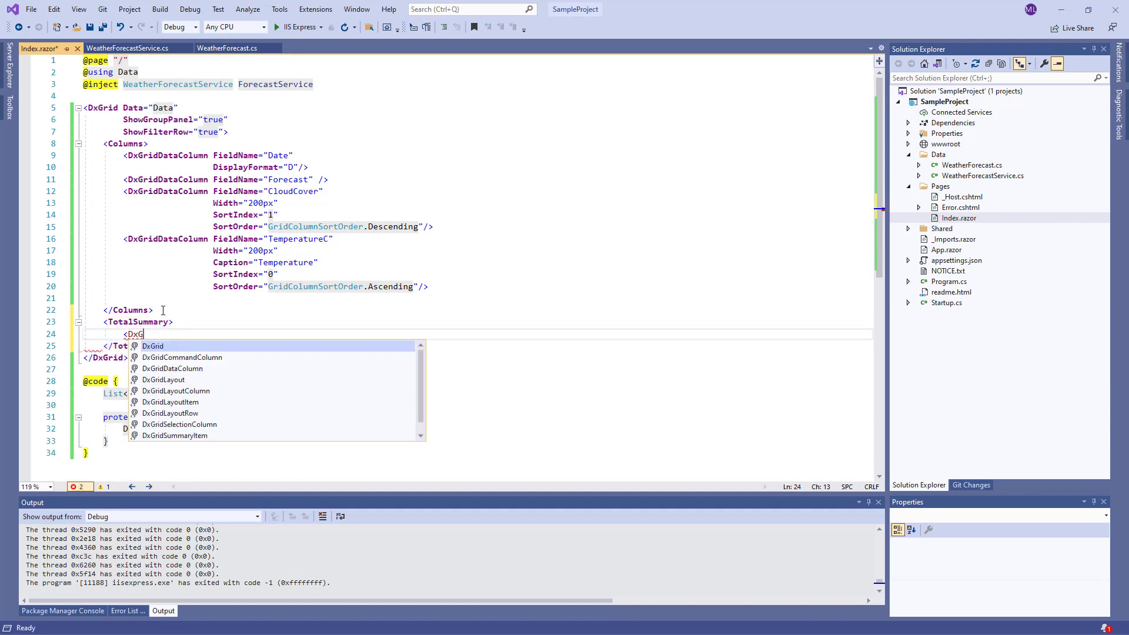
{"action": "type", "text": "ridSummaryItem />"}
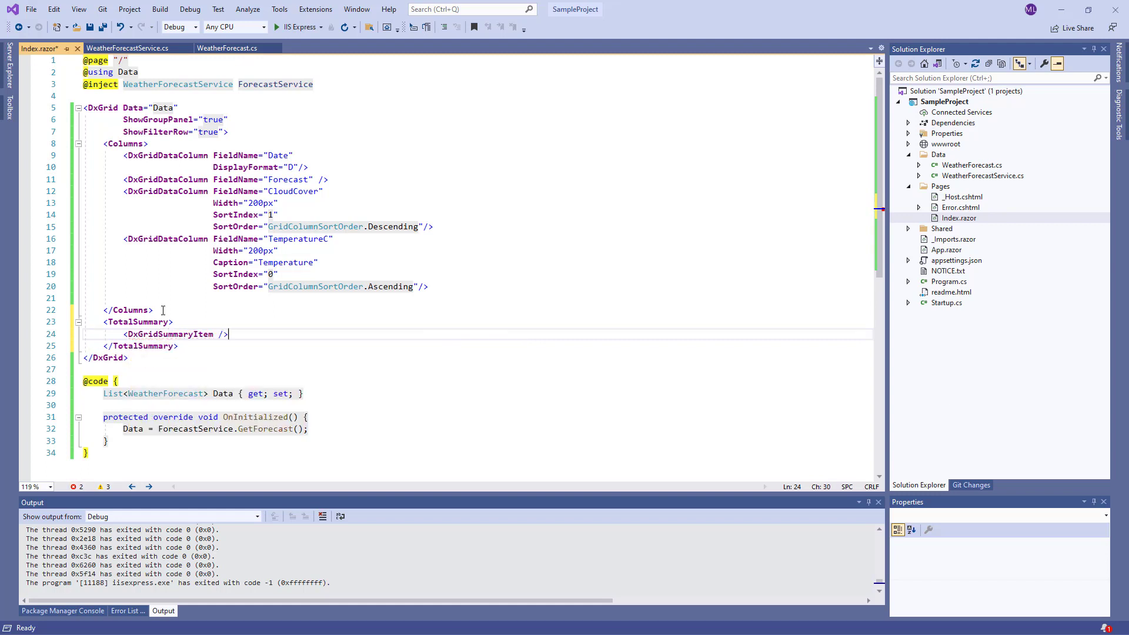
{"action": "type", "text": "<DxGridSummaryItem />"}
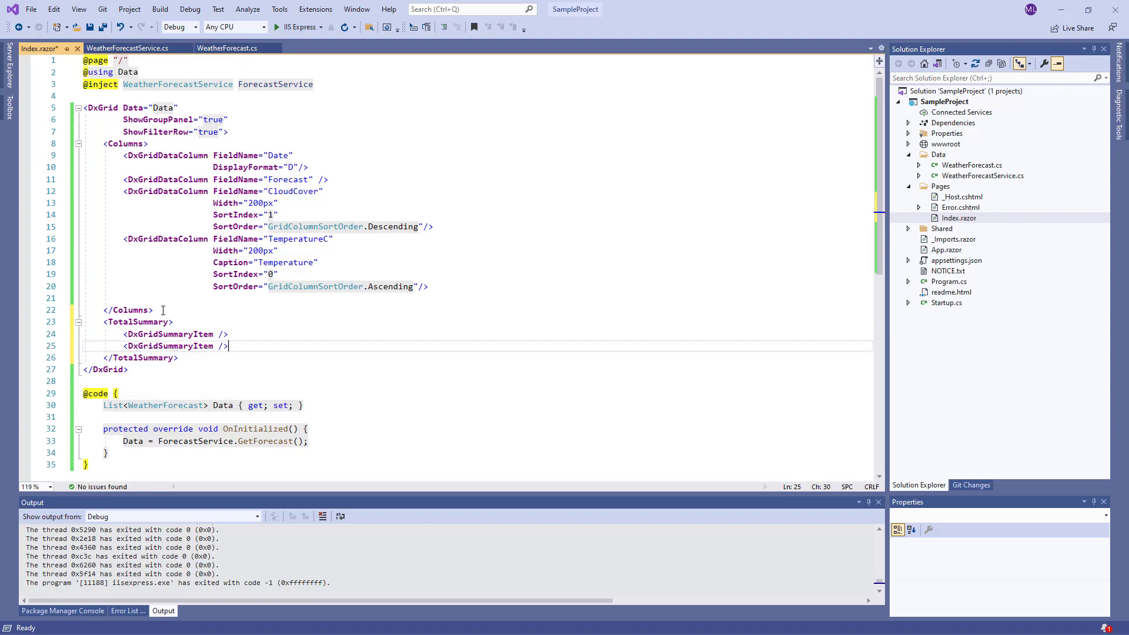
{"action": "type", "text": "FieldName=\"\""}
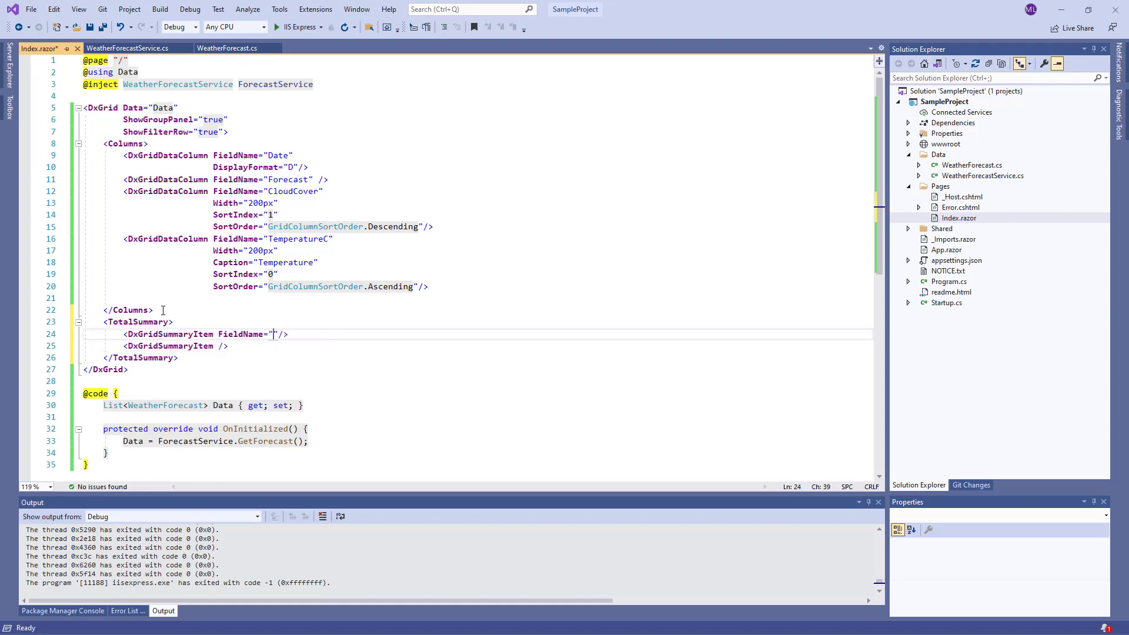
{"action": "type", "text": "Date"}
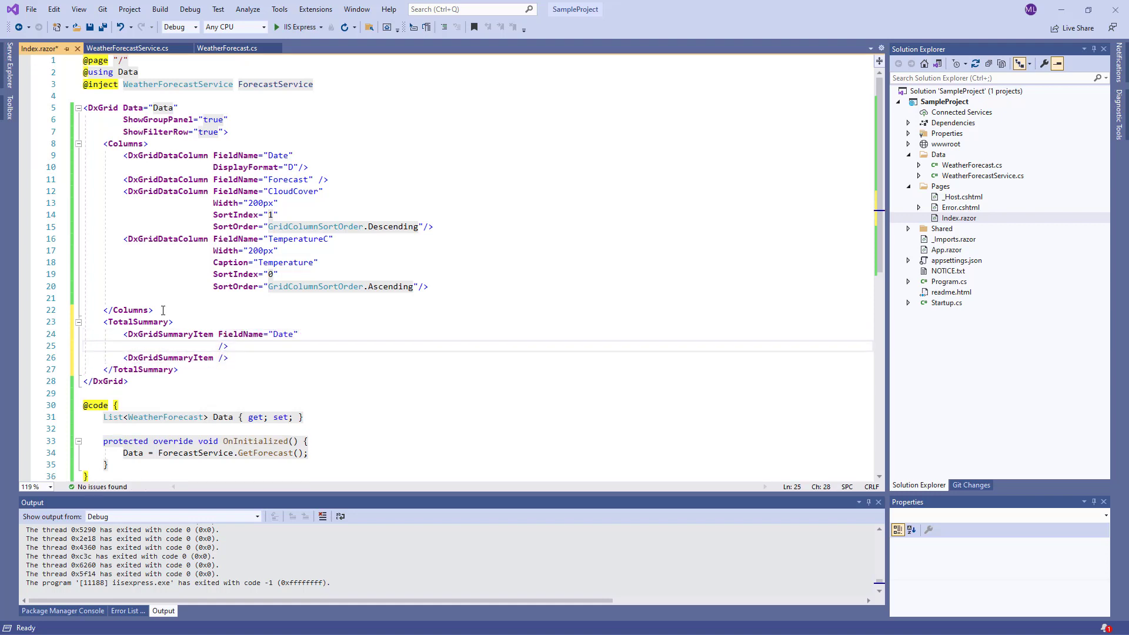
{"action": "type", "text": "SummaryType=\"Gri"}
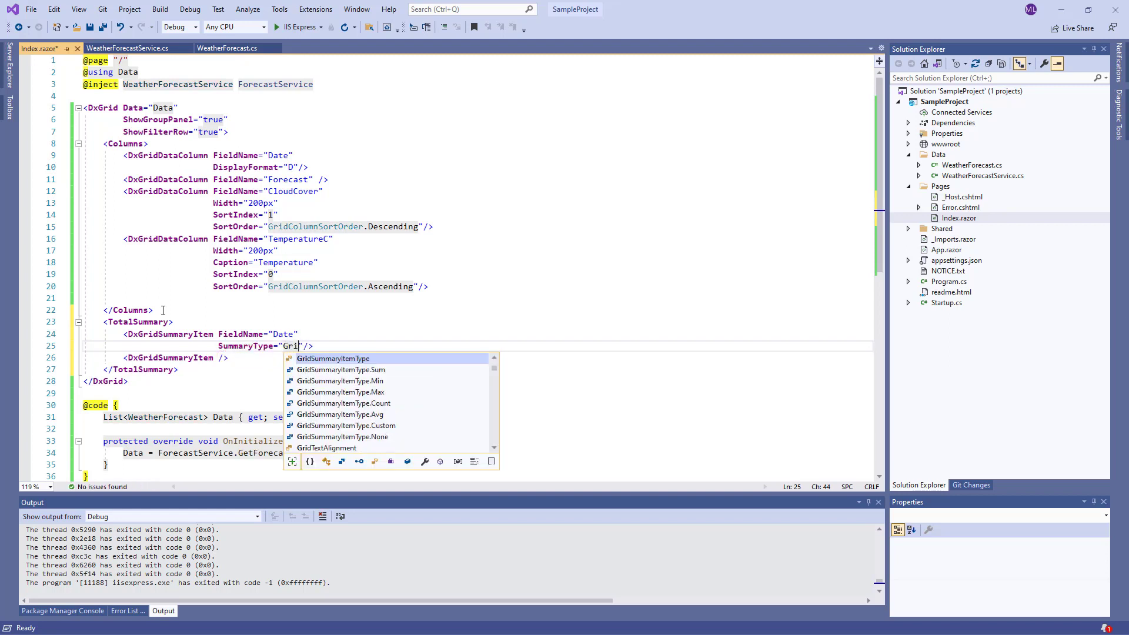
{"action": "type", "text": ".Min"}
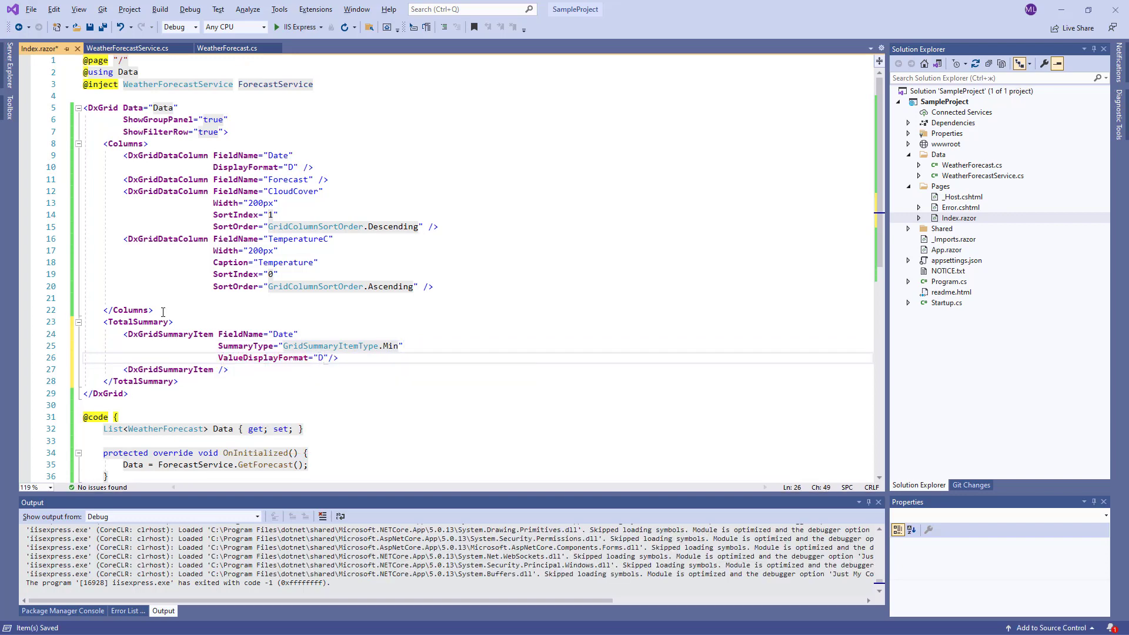
Add a second summary item shown in the TemperatureC column footer
{"action": "type", "text": "FooterColumnName=\"\""}
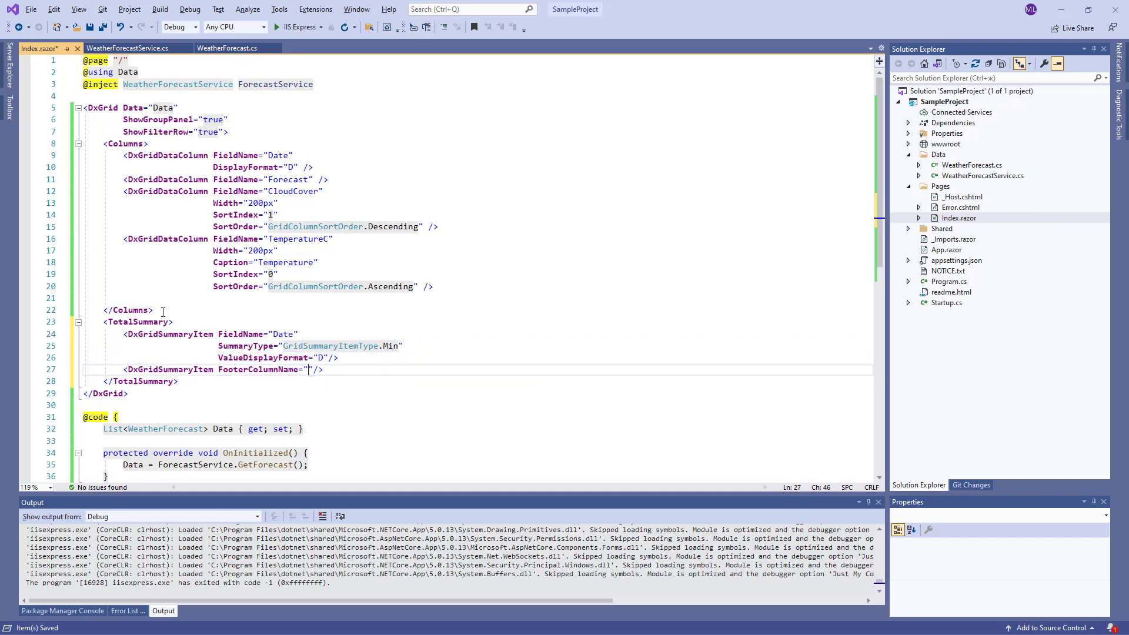
{"action": "type", "text": "TemperatureC"}
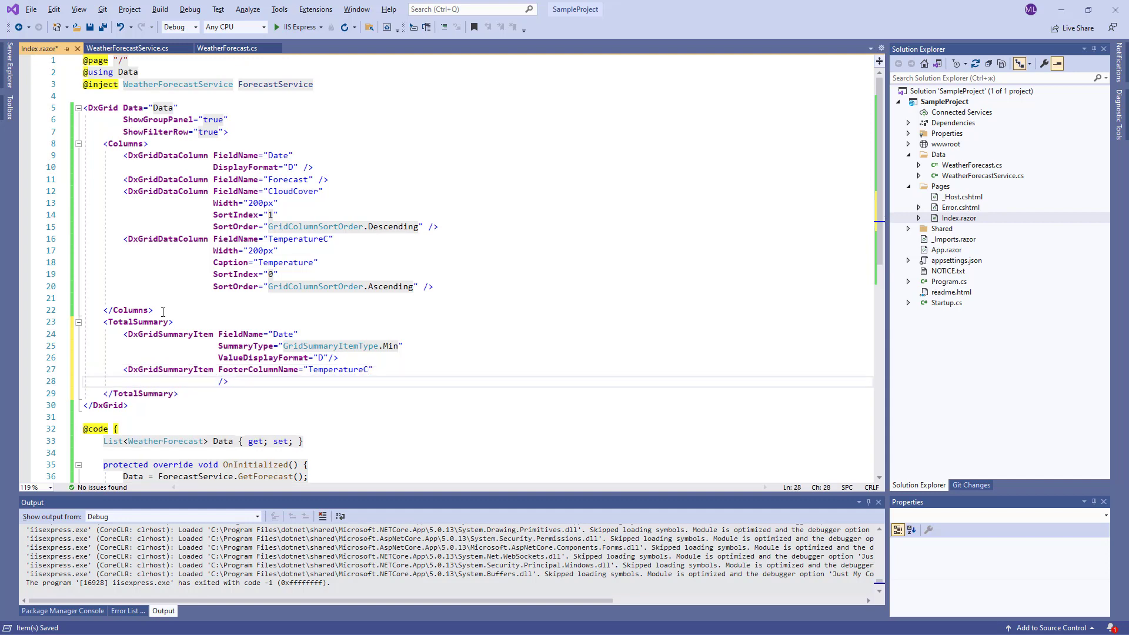
{"action": "type", "text": "SummaryType=\"GridSummaryItemType.Count\""}
{"action": "type", "text": "<D"}
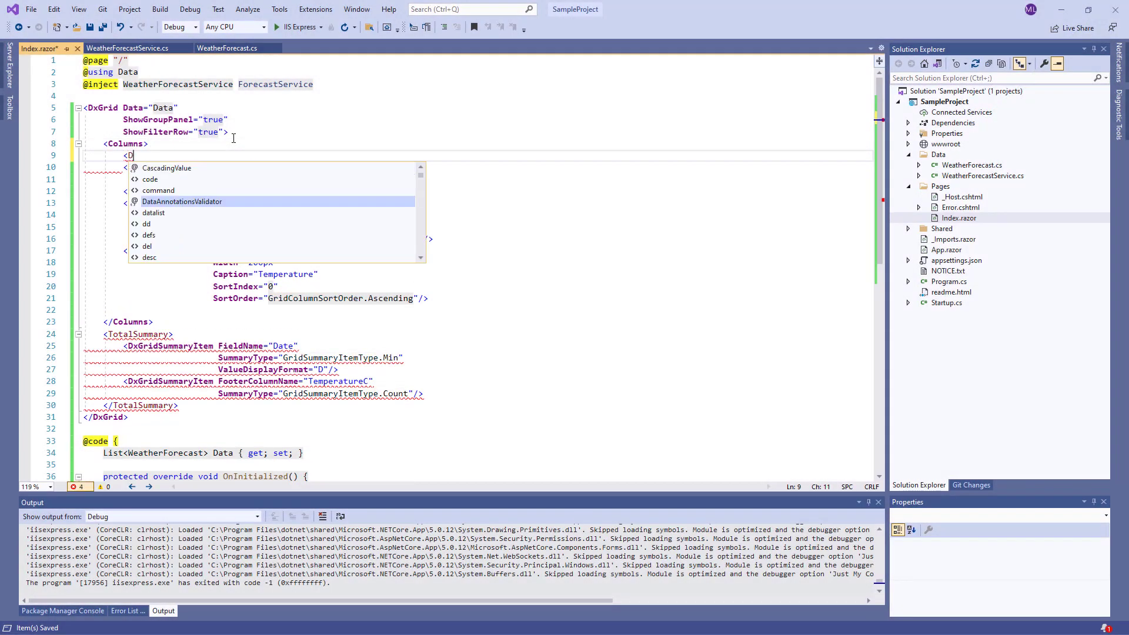
Insert <DxGridCommandColumn Width="200px" /> at the top of the Columns section
{"action": "type", "text": "xGridCommandColumn />"}
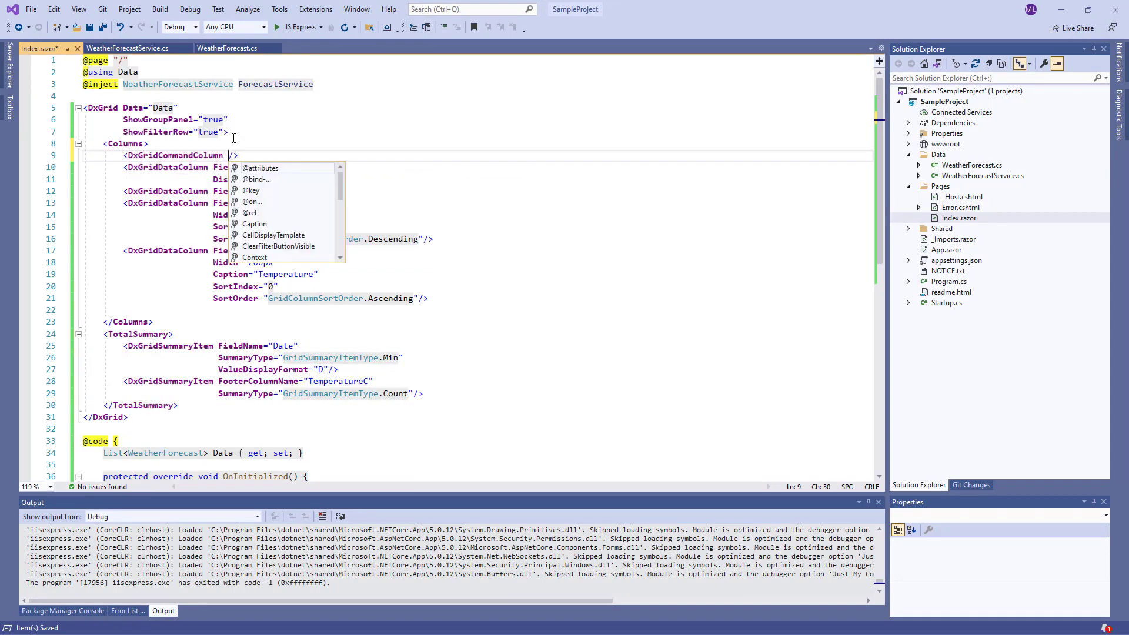
{"action": "type", "text": "Width=\"20"}
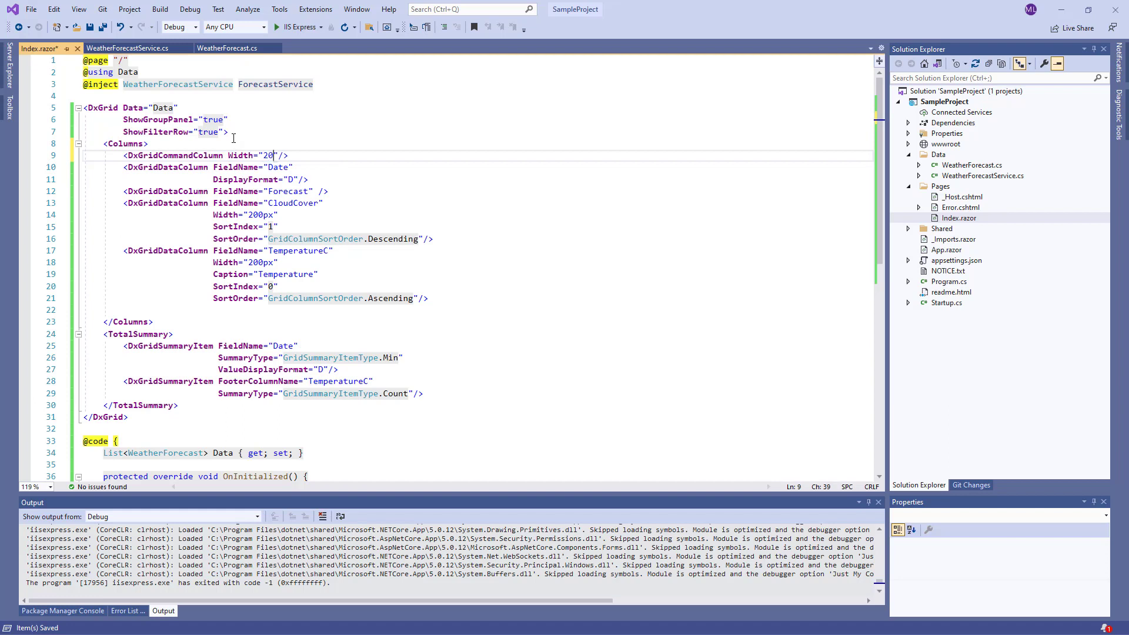
{"action": "type", "text": "0px"}
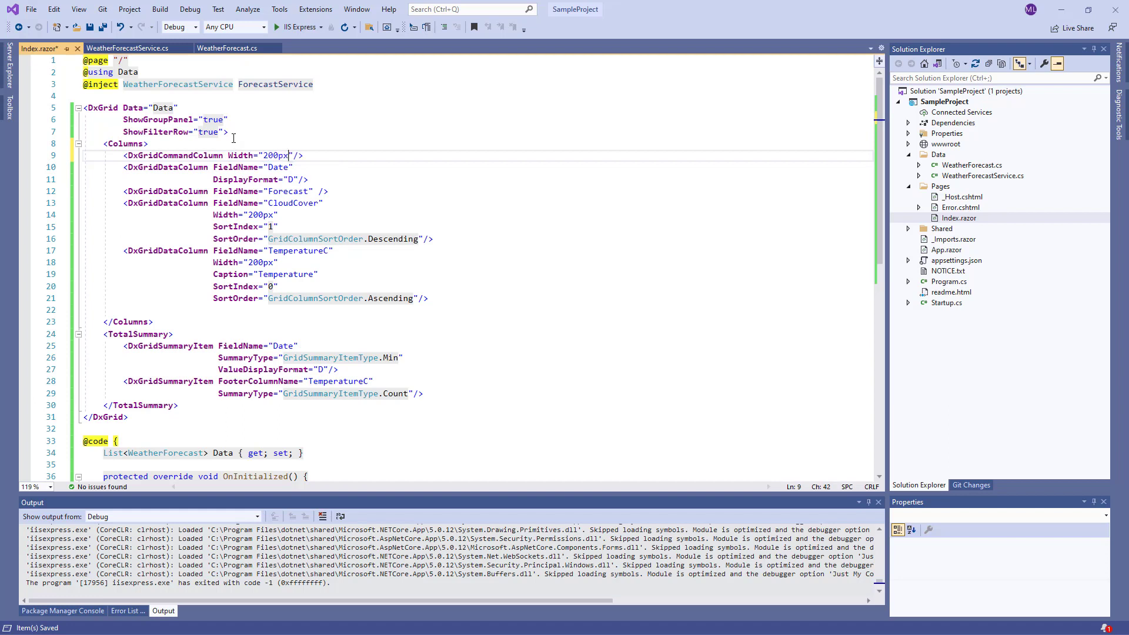
{"action": "mouse_move", "coordinate": [186, 385]}
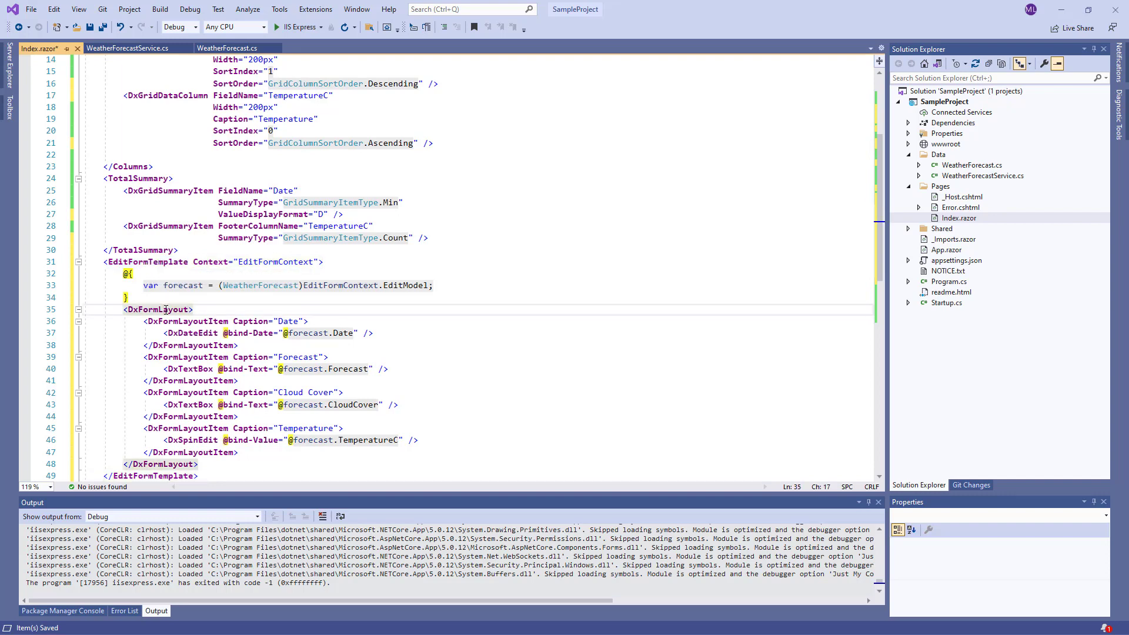
Highlight the pasted EditFormTemplate's DxFormLayout element and its Context attribute
{"action": "double_click", "coordinate": [157, 309]}
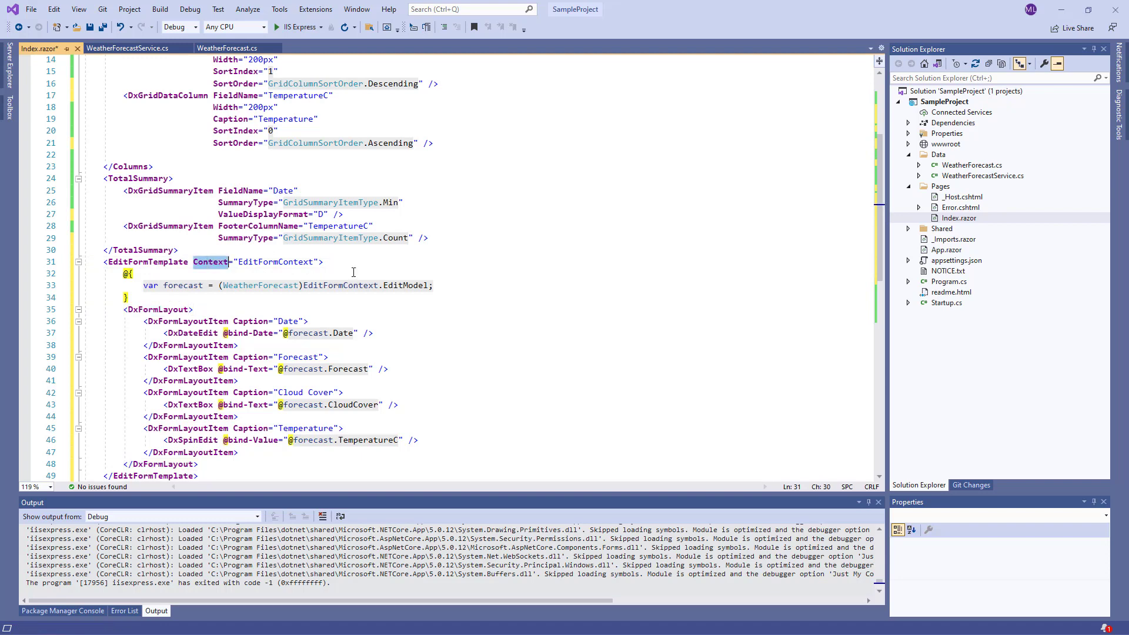
{"action": "double_click", "coordinate": [405, 285]}
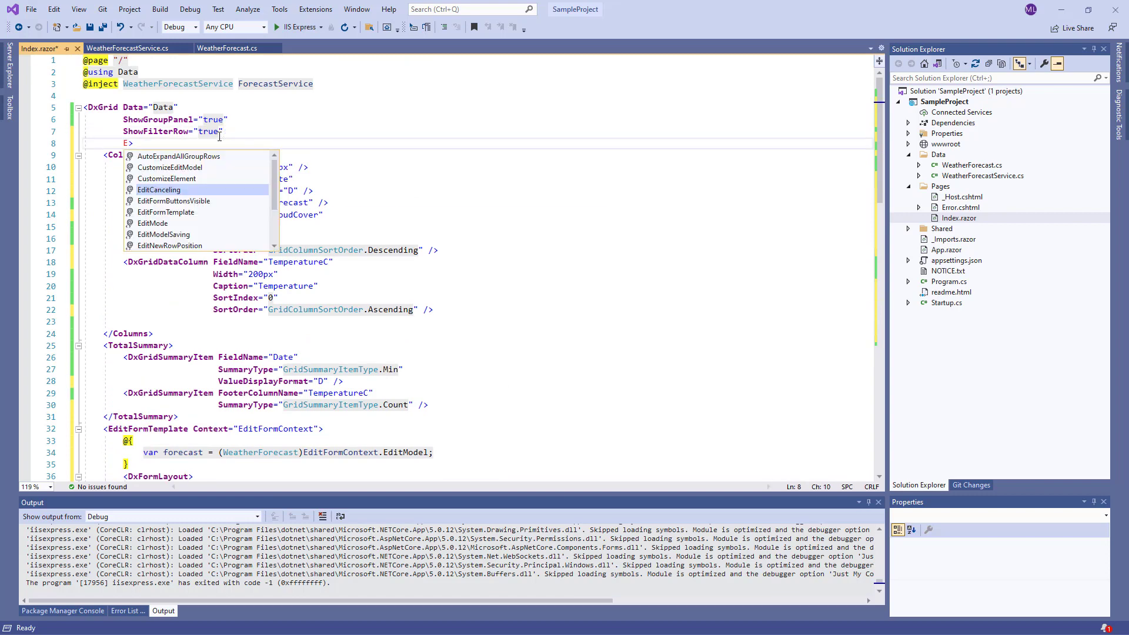
Bind EditModelSaving and DataItemDeleting handlers on DxGrid and run the app in IIS Express
{"action": "type", "text": "EditModelSaving=\"0\""}
{"action": "type", "text": "DataItemDeleting=\"OnDataItemDeleting\""}
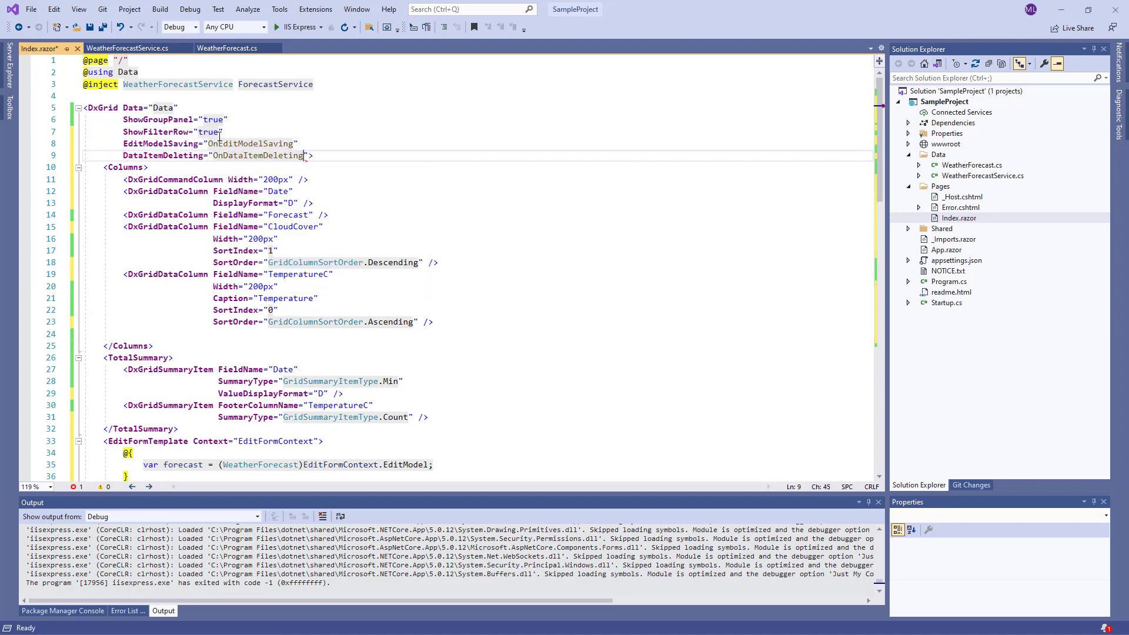
{"action": "left_click", "coordinate": [275, 27]}
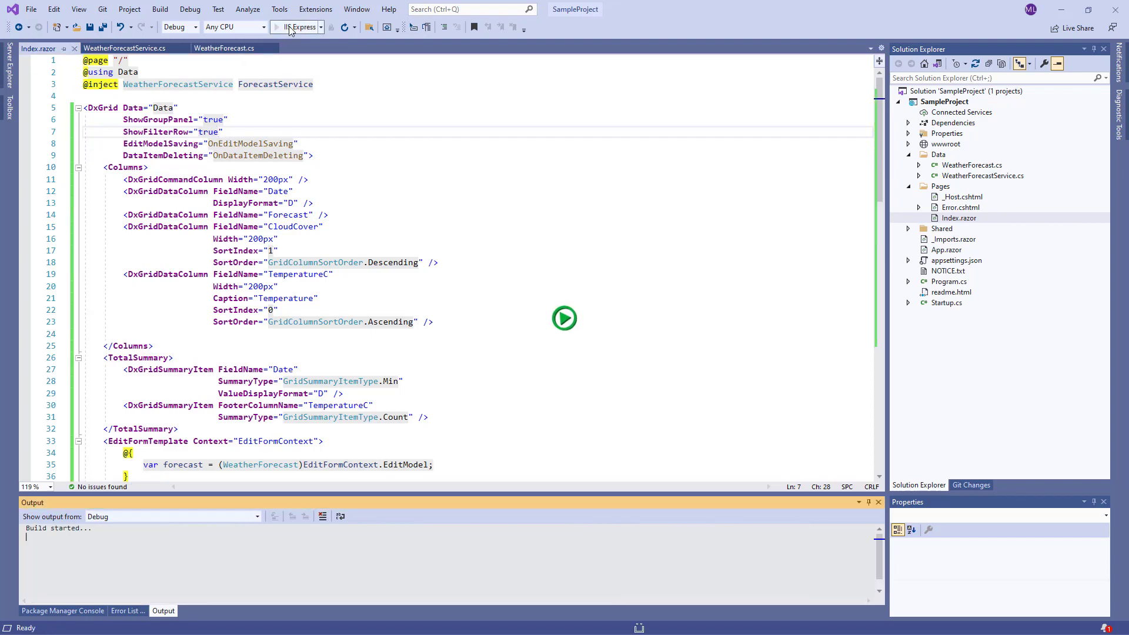
{"action": "left_click", "coordinate": [565, 318]}
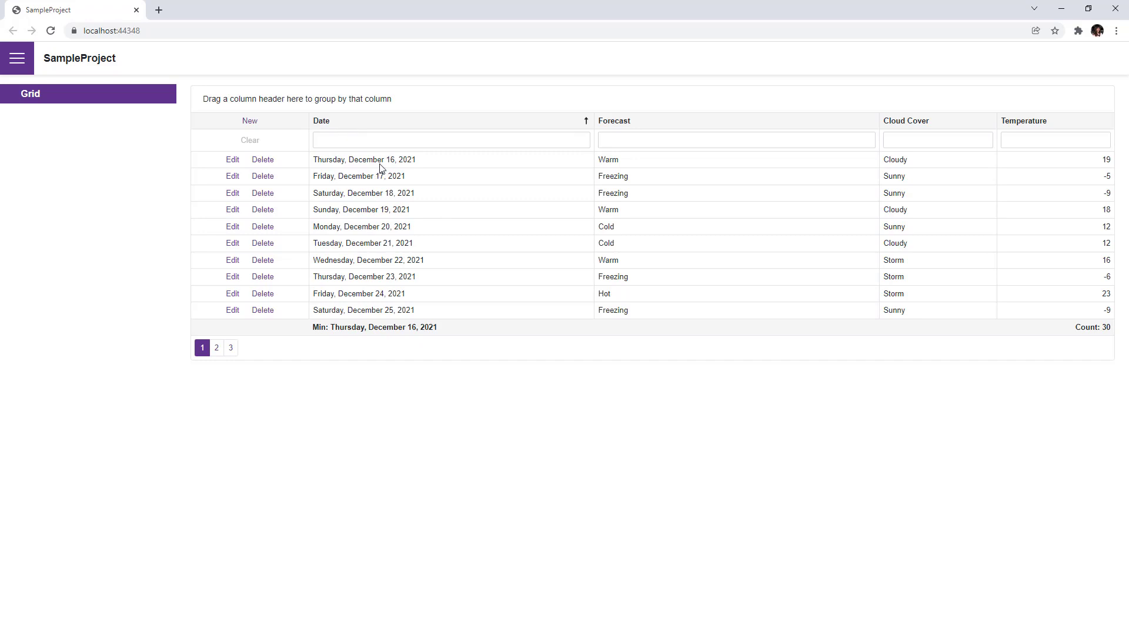
Edit the December 16, 2021 row, lowering its Temperature from 19 to 16
{"action": "left_click", "coordinate": [231, 160]}
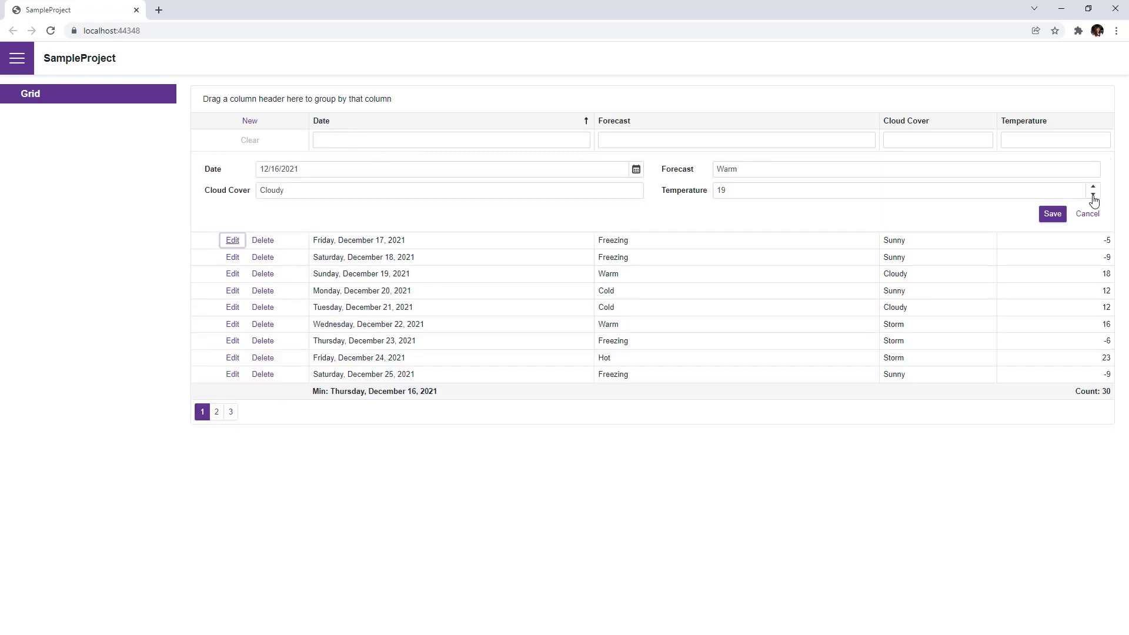
{"action": "left_click", "coordinate": [1051, 214]}
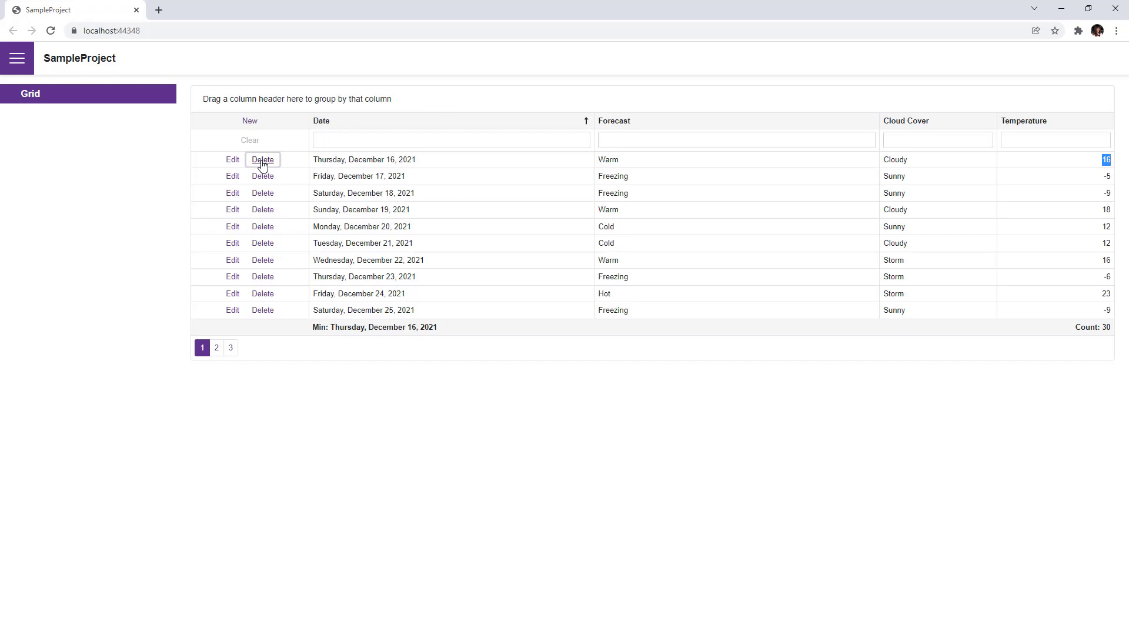
Delete the December 16, 2021 row and highlight the updated Count: 29 footer
{"action": "left_click", "coordinate": [263, 159]}
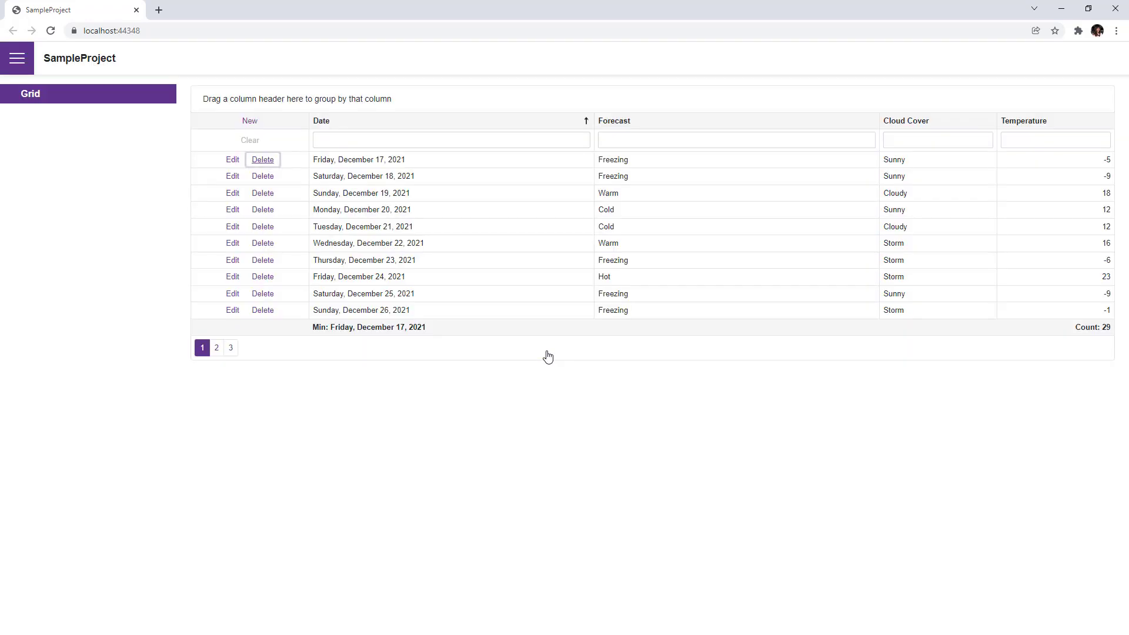
{"action": "mouse_move", "coordinate": [1042, 324]}
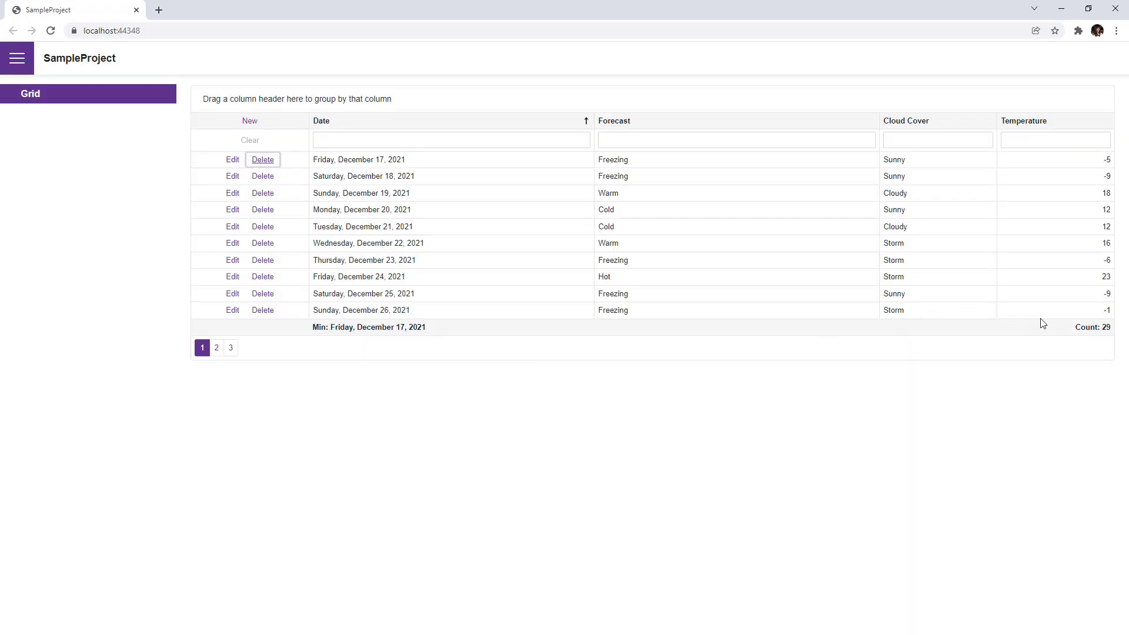
{"action": "double_click", "coordinate": [1091, 327]}
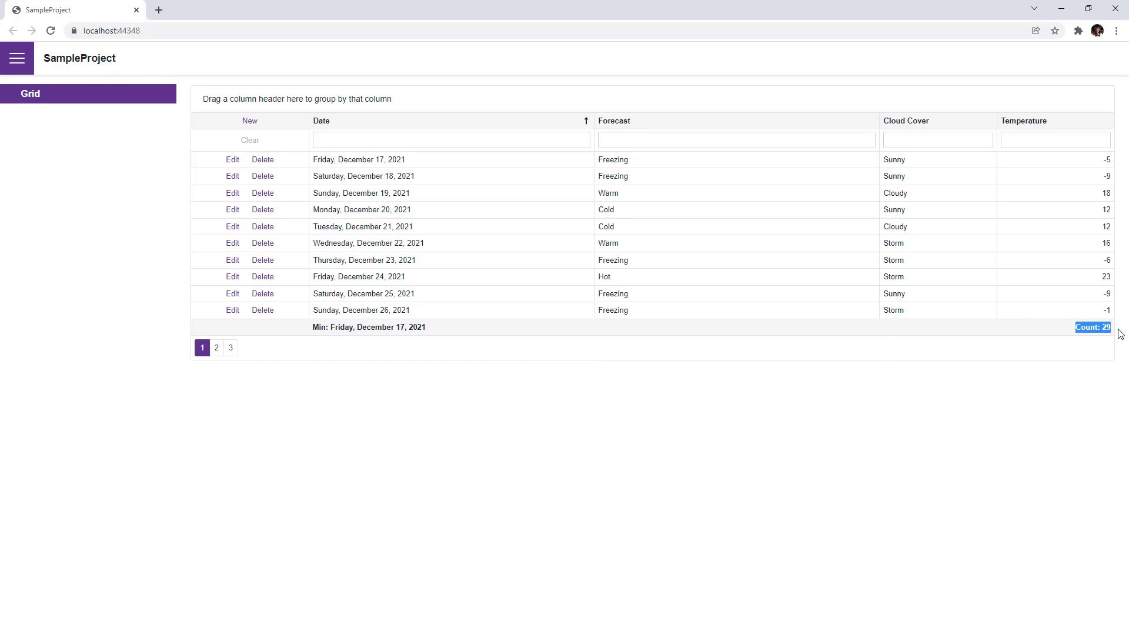